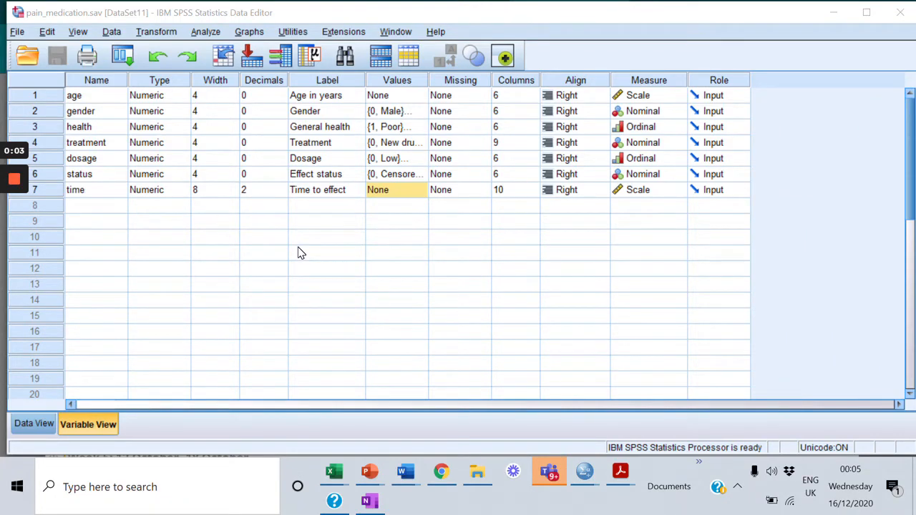
mouse_move(270, 256)
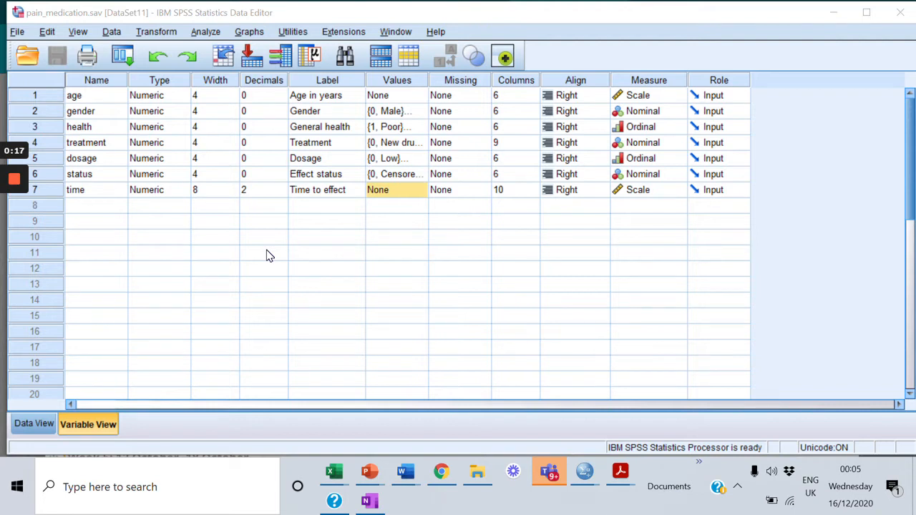
mouse_move(532, 288)
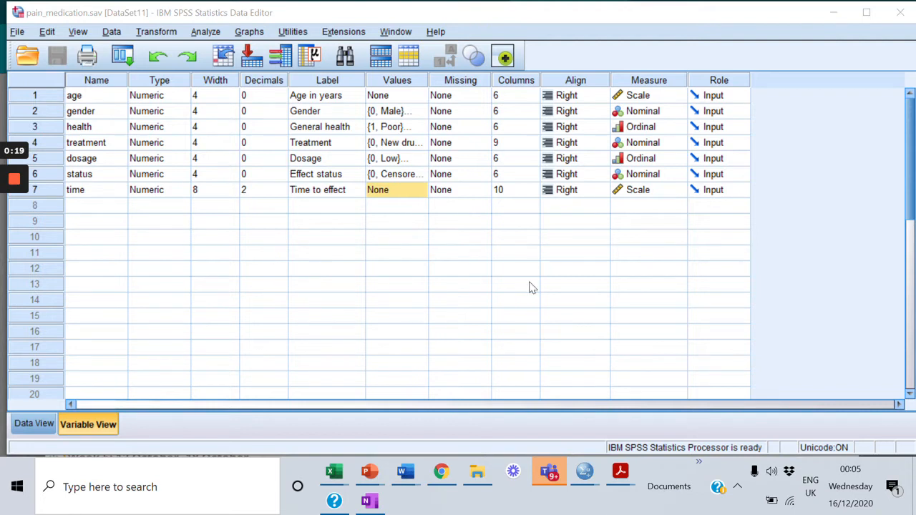
mouse_move(643, 283)
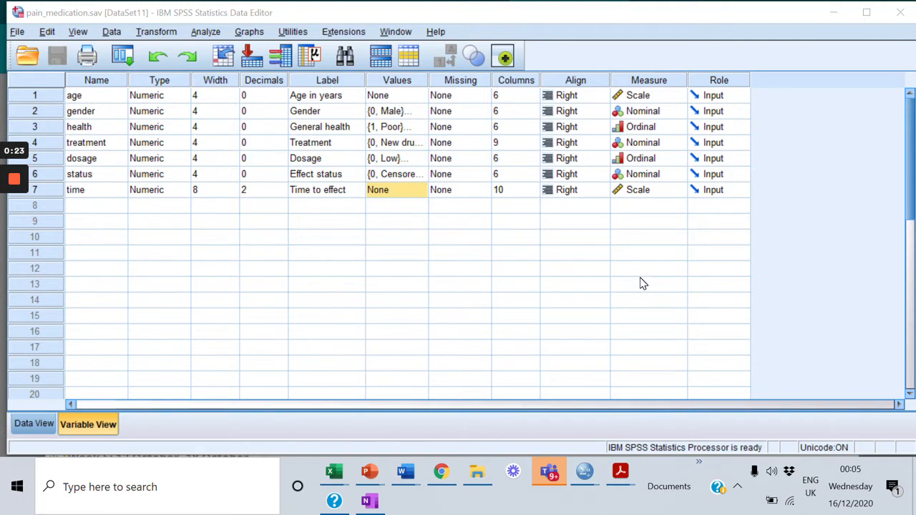
mouse_move(429, 243)
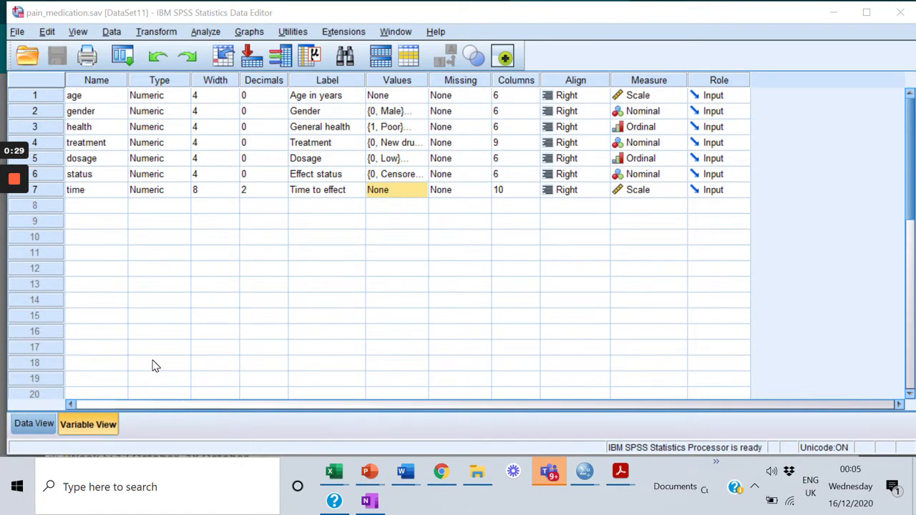
mouse_move(86, 226)
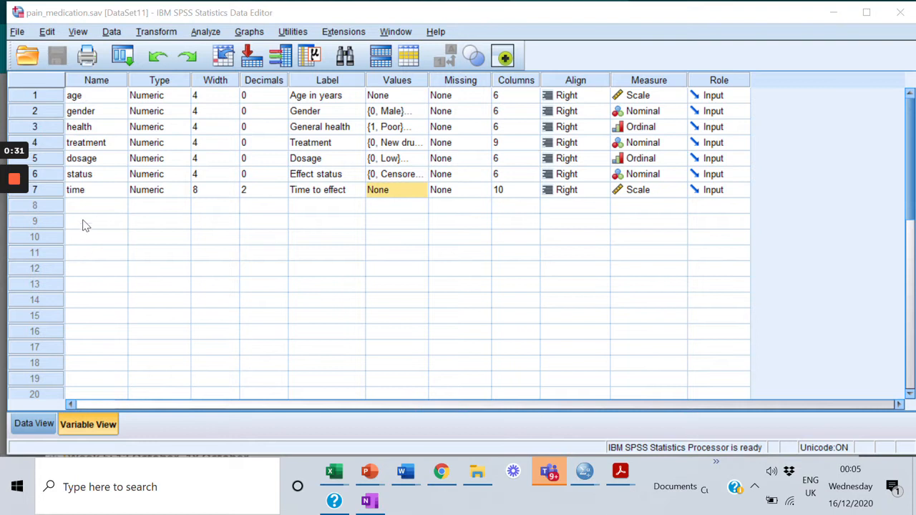
mouse_move(84, 206)
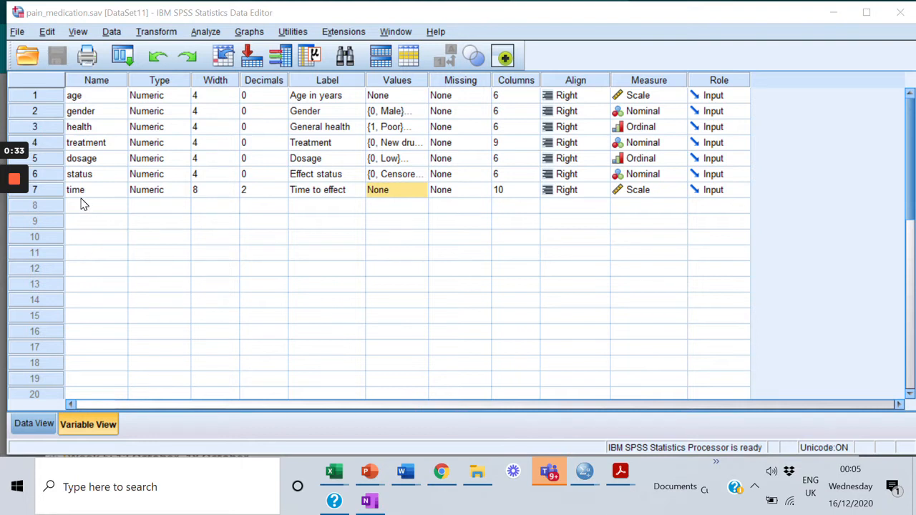
mouse_move(81, 107)
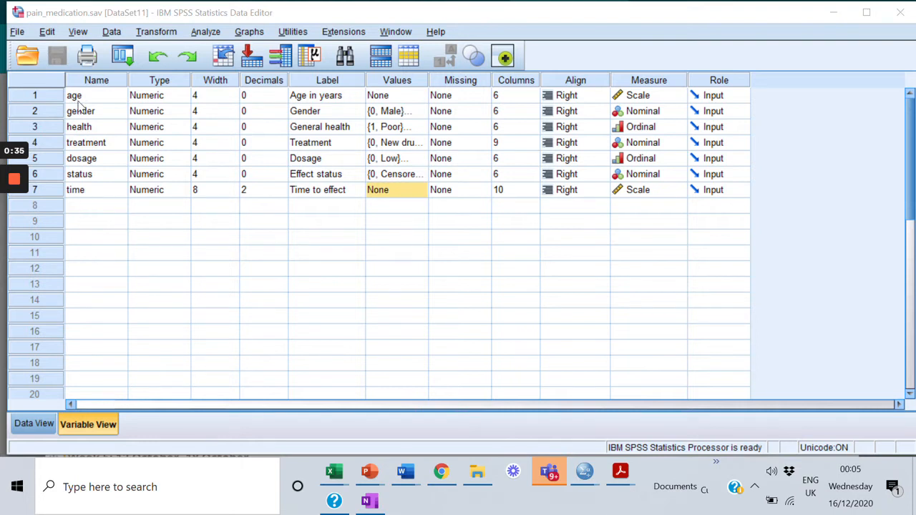
mouse_move(87, 146)
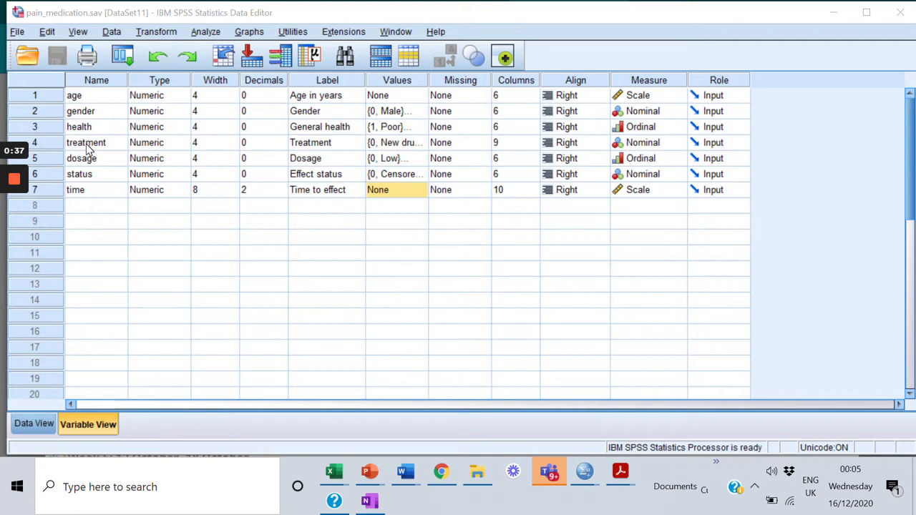
mouse_move(93, 189)
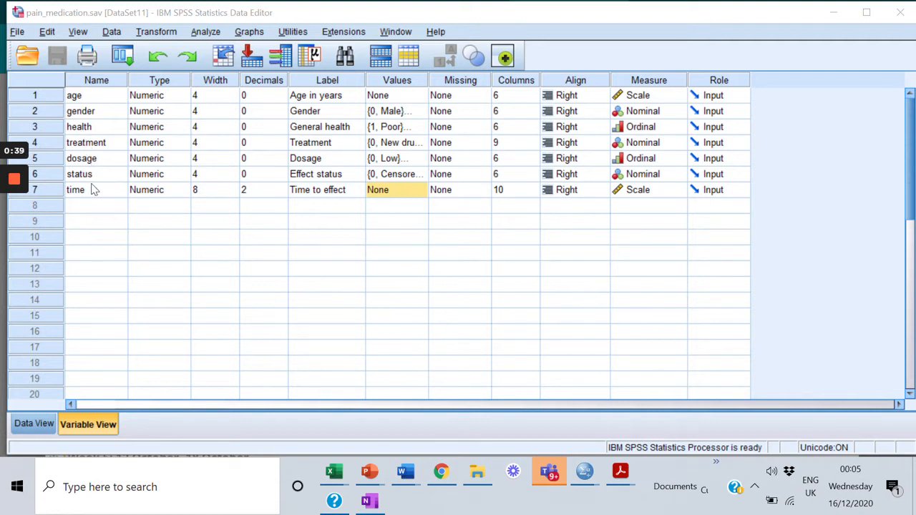
mouse_move(270, 157)
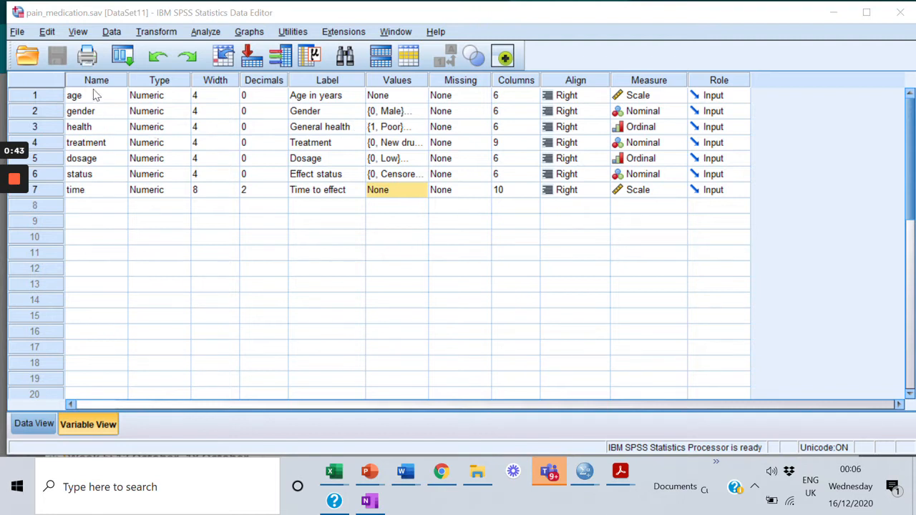
mouse_move(309, 115)
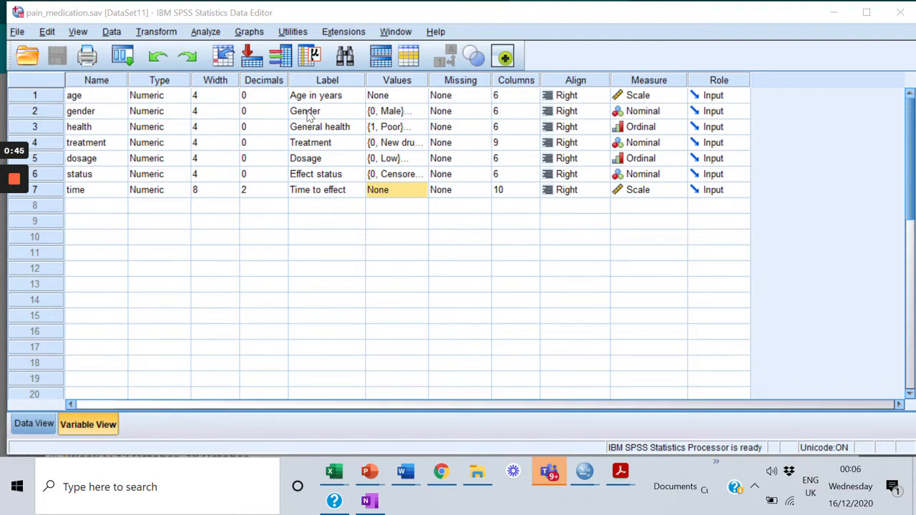
mouse_move(337, 89)
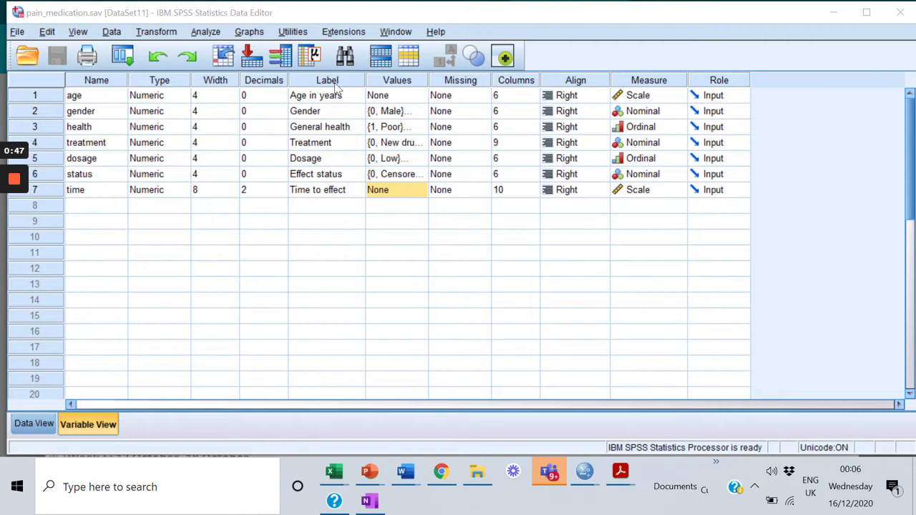
mouse_move(320, 100)
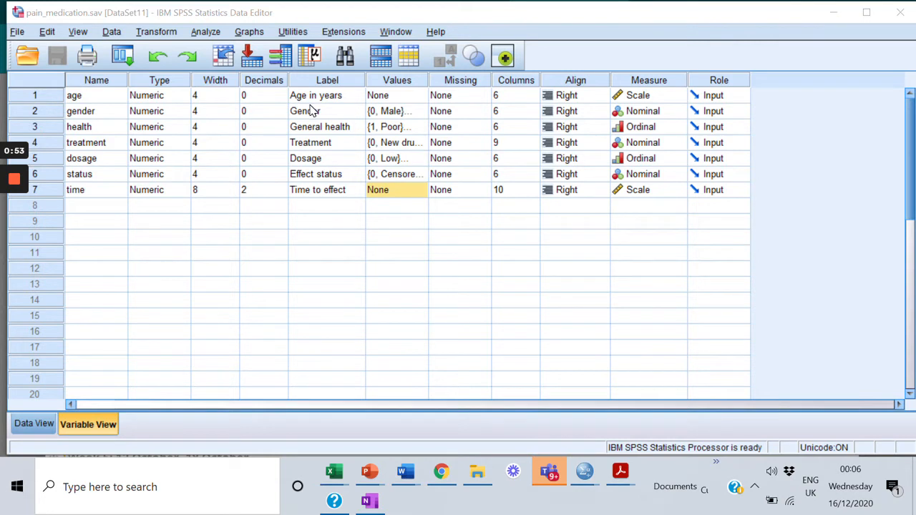
mouse_move(322, 100)
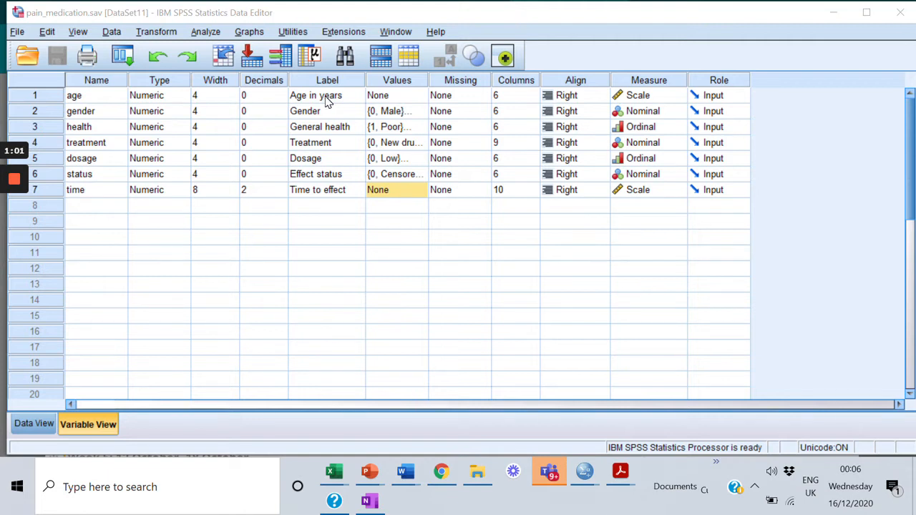
- Inspect the age label and the gender, treatment and dosage value labels in Variable View
left_click(326, 95)
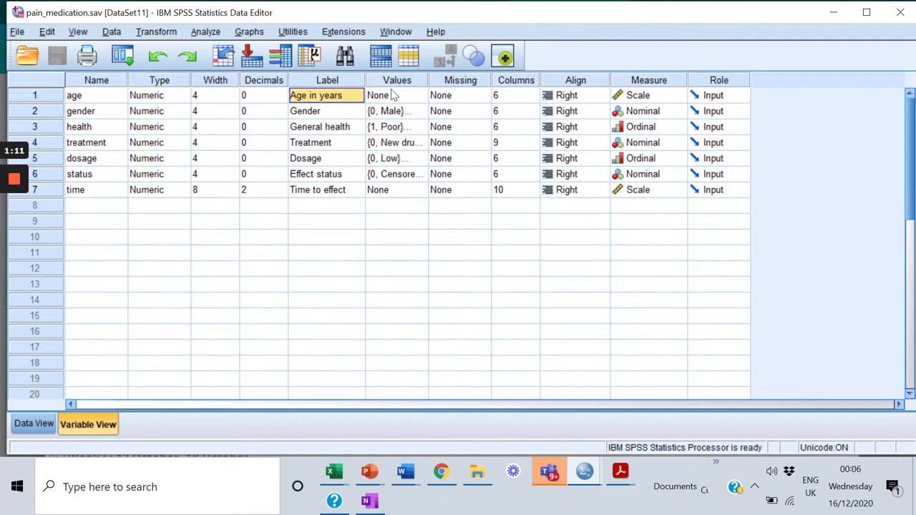
mouse_move(400, 89)
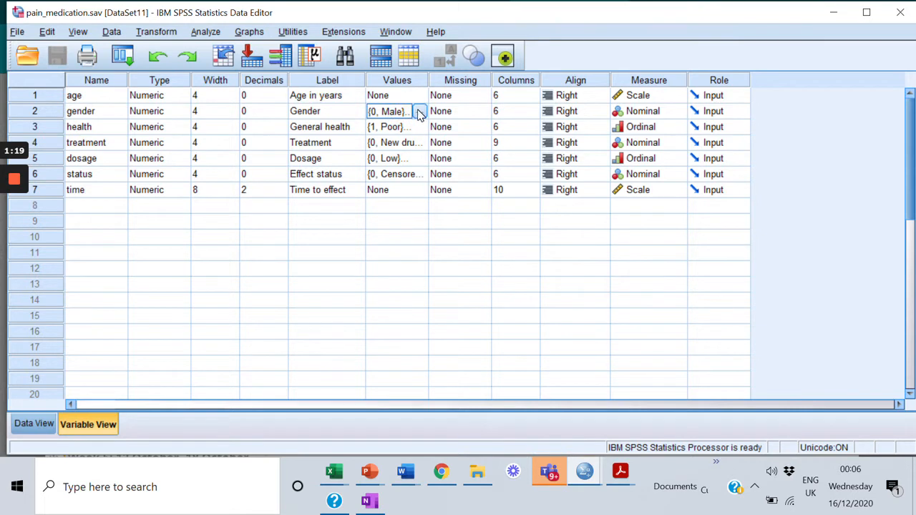
left_click(419, 111)
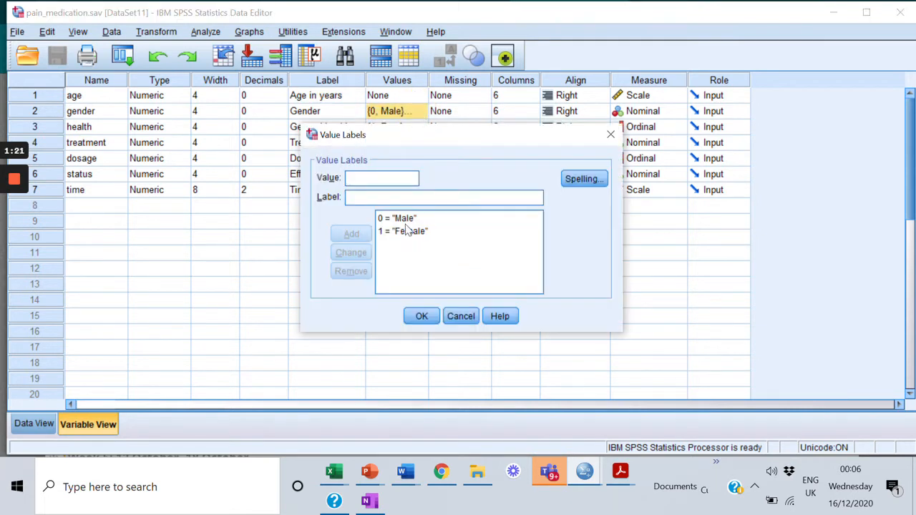
mouse_move(419, 229)
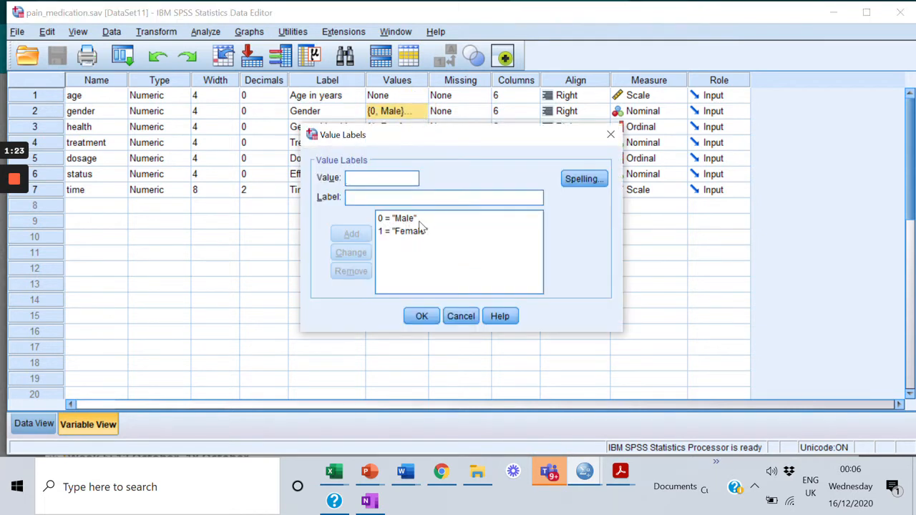
mouse_move(383, 238)
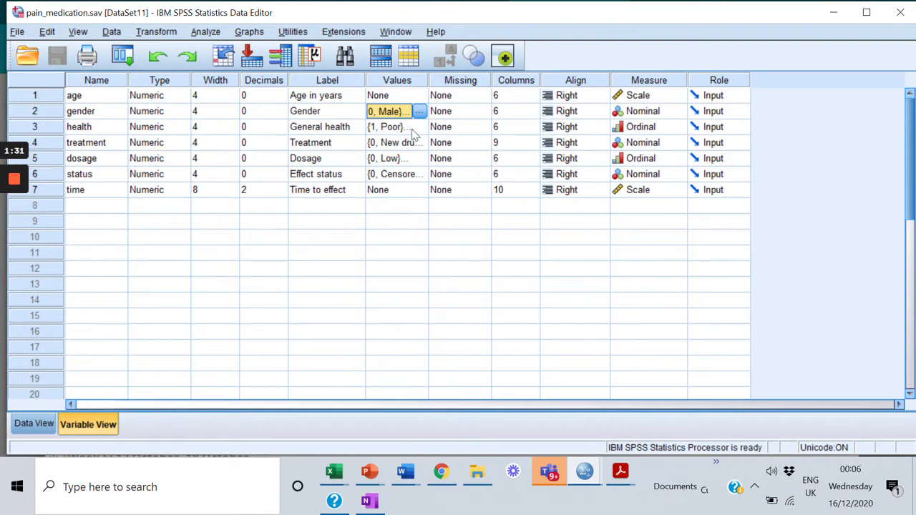
left_click(419, 127)
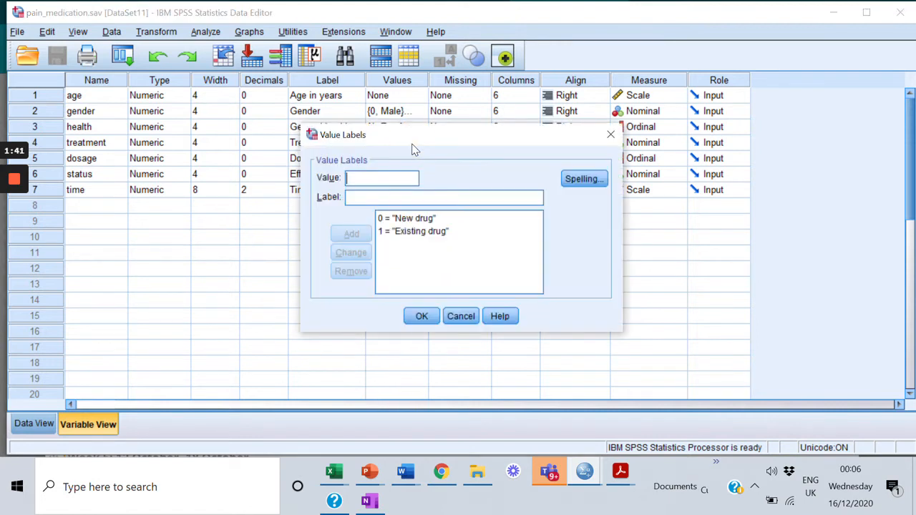
mouse_move(465, 299)
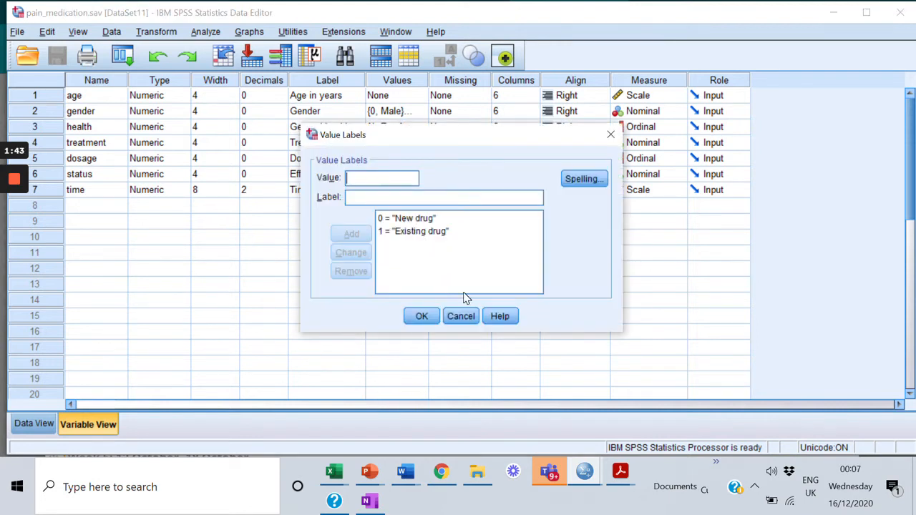
left_click(422, 315)
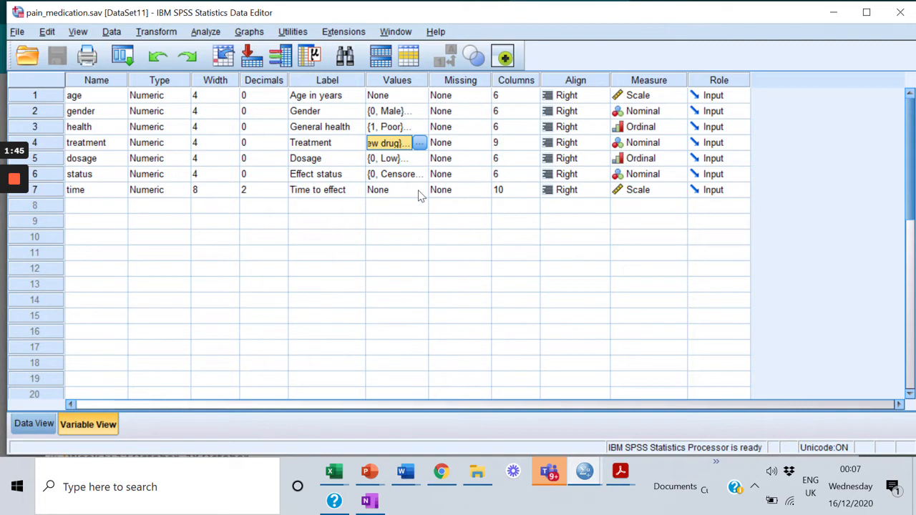
left_click(420, 158)
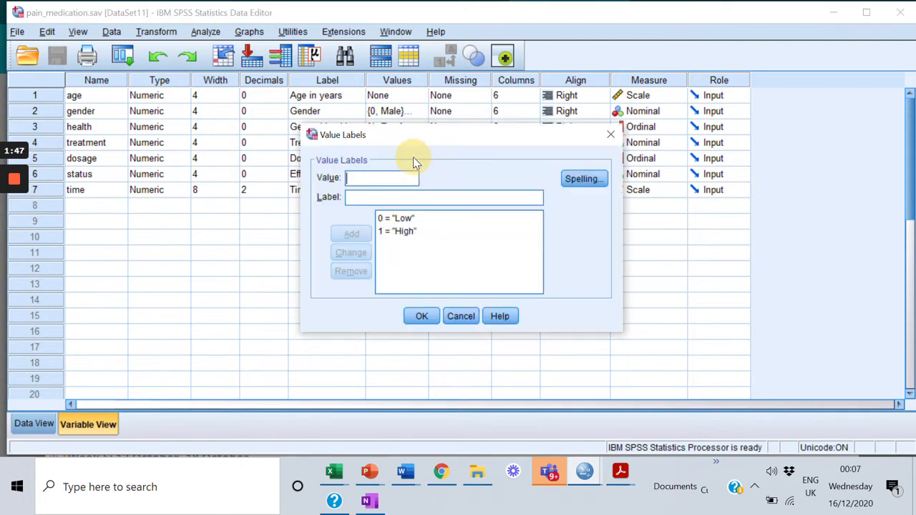
mouse_move(457, 311)
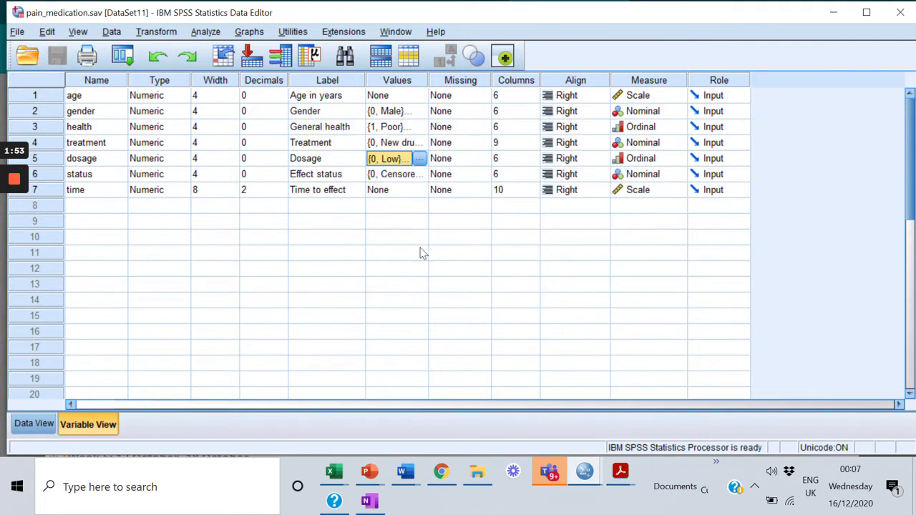
- Review the Effect status value labels, then return focus to the dosage value labels
left_click(393, 174)
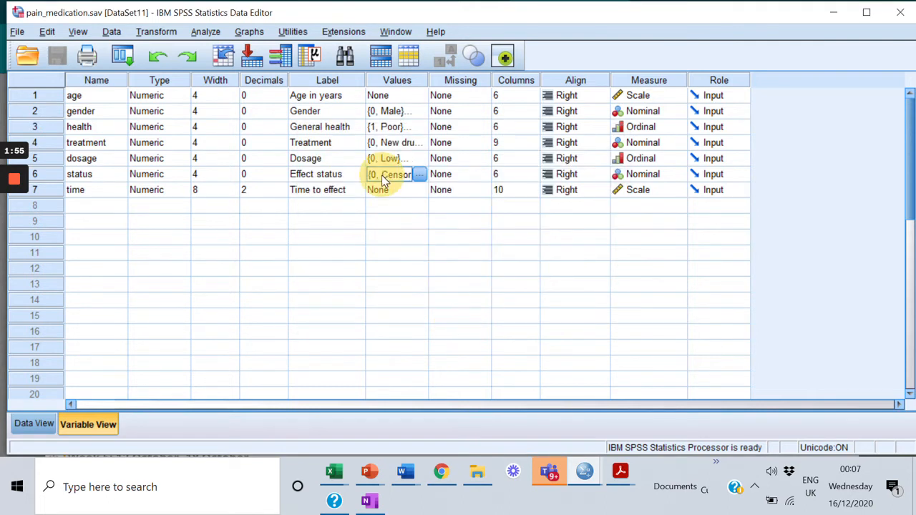
left_click(419, 173)
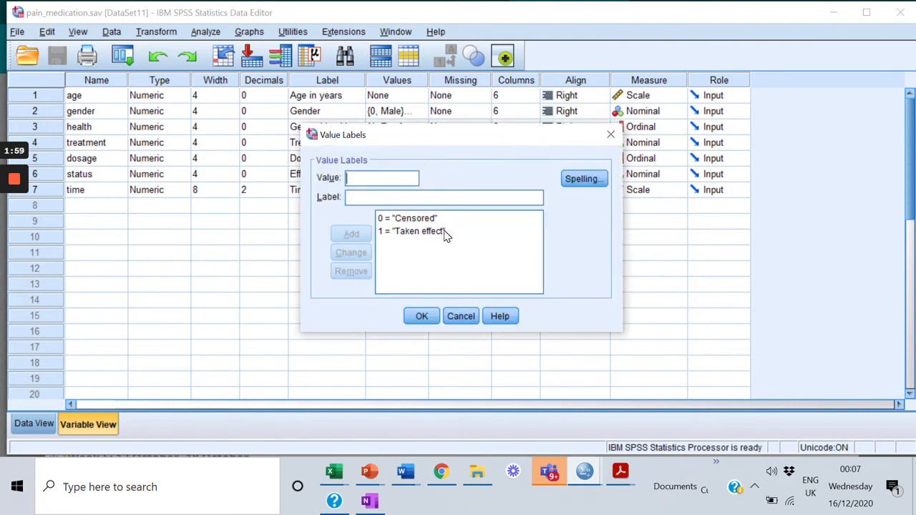
mouse_move(446, 275)
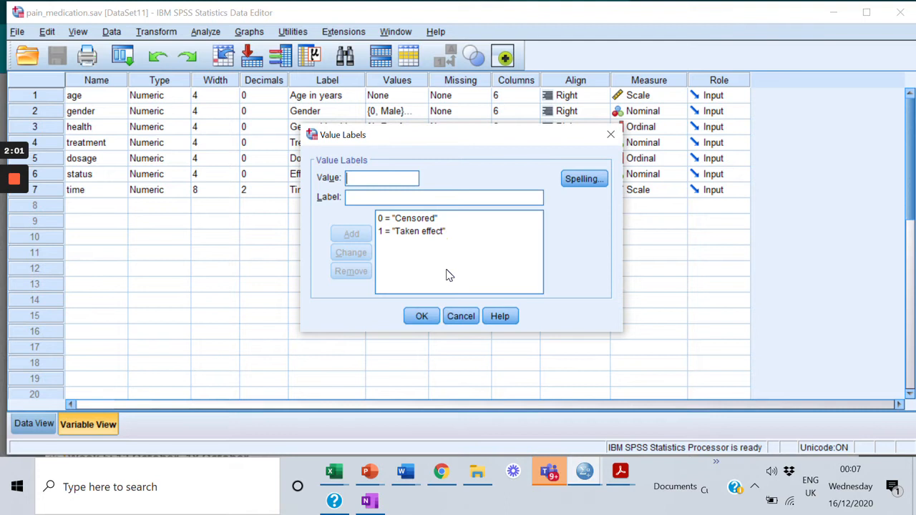
left_click(411, 231)
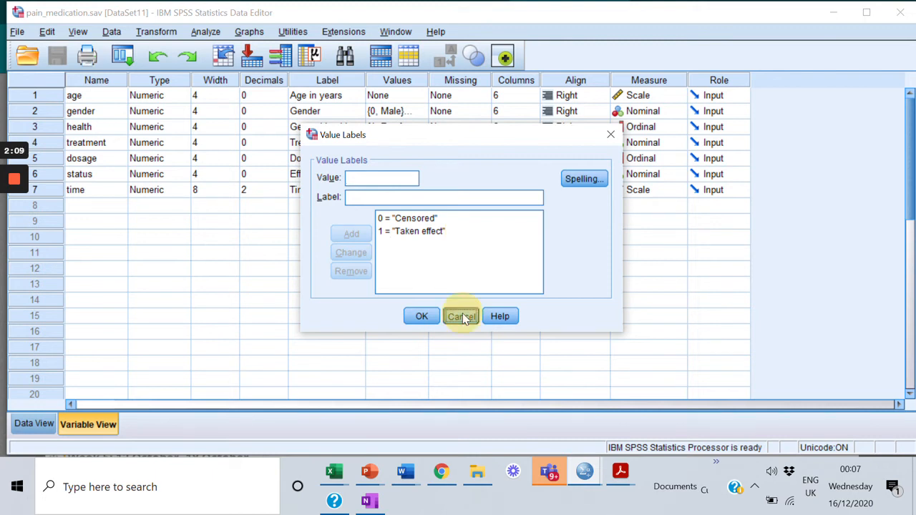
left_click(461, 316)
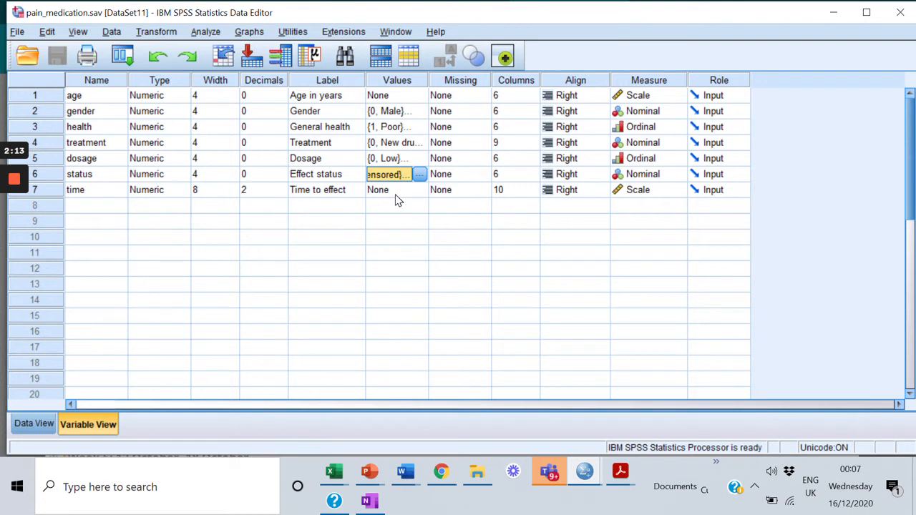
mouse_move(360, 198)
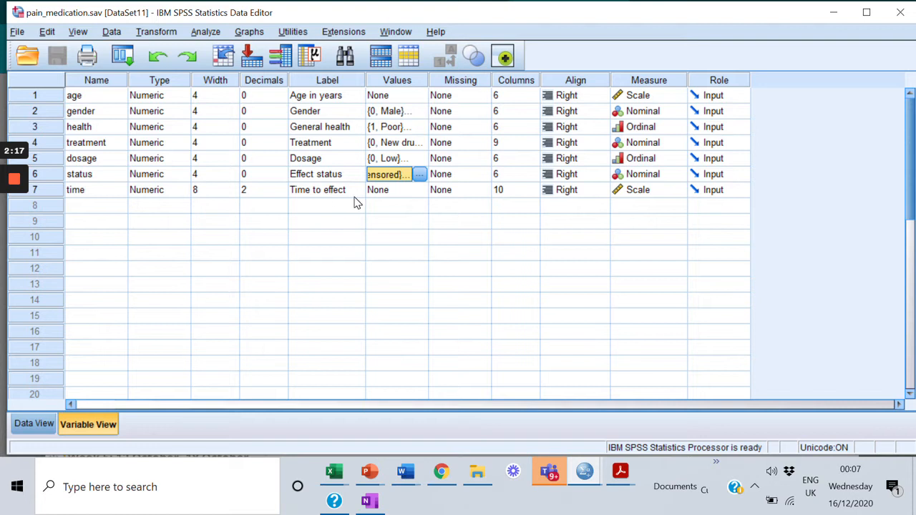
mouse_move(525, 230)
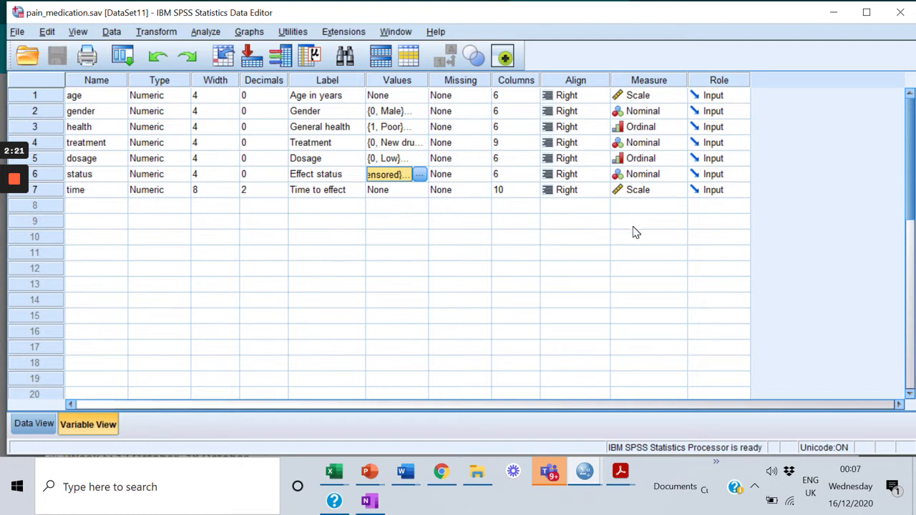
mouse_move(653, 156)
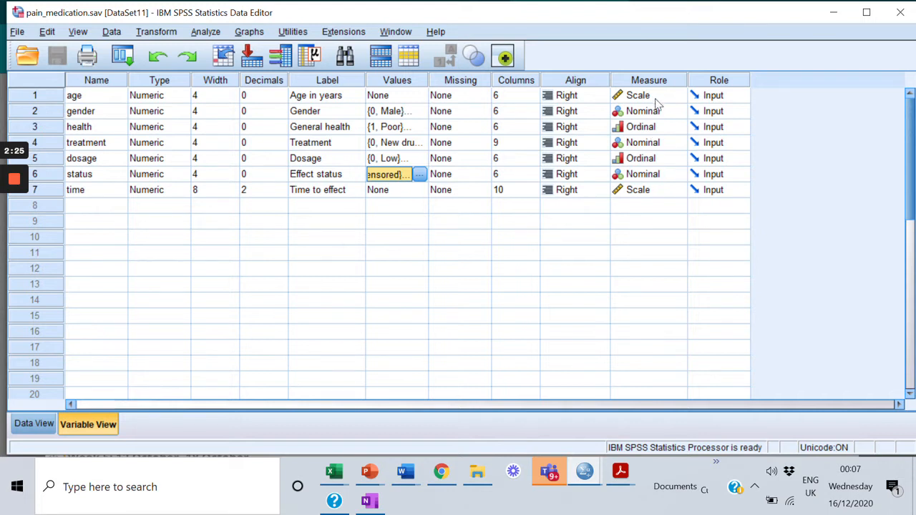
mouse_move(647, 100)
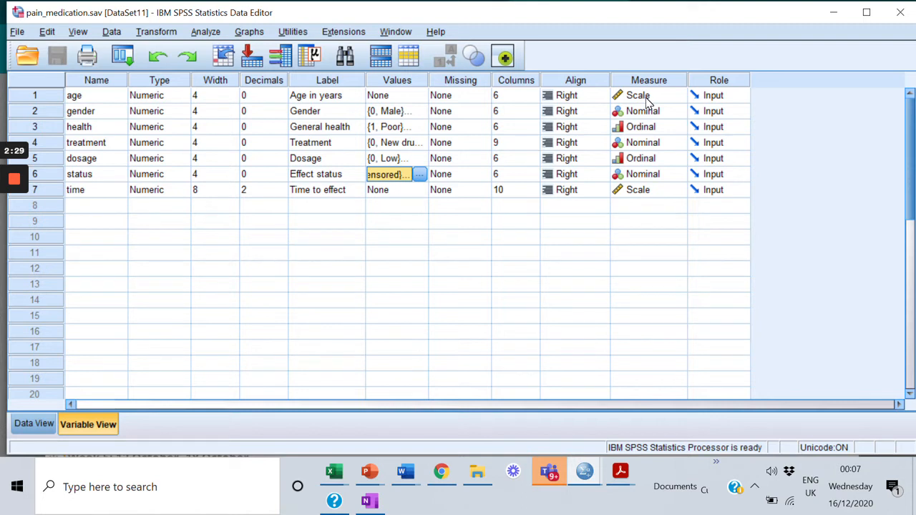
mouse_move(633, 118)
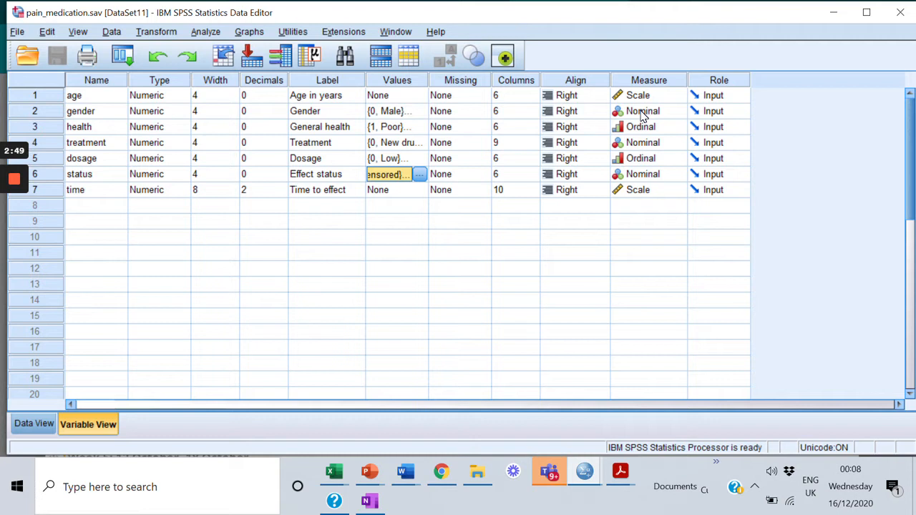
mouse_move(399, 166)
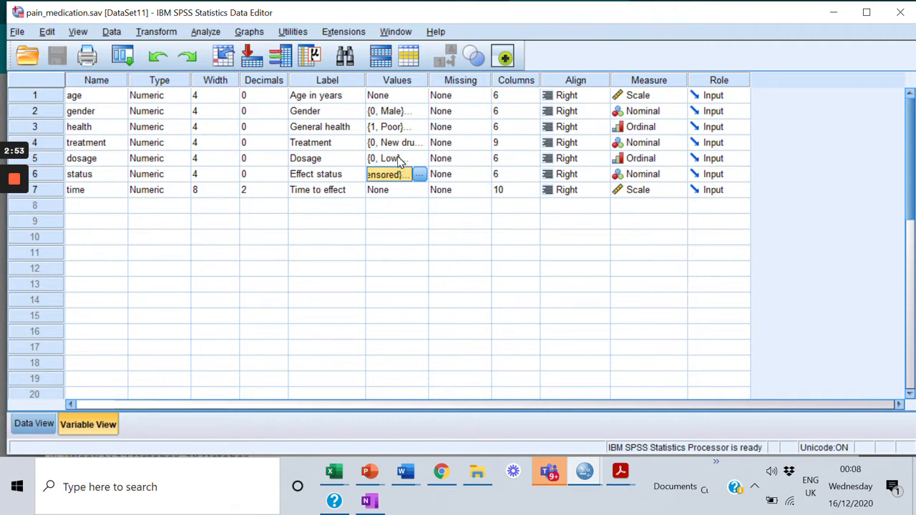
left_click(392, 159)
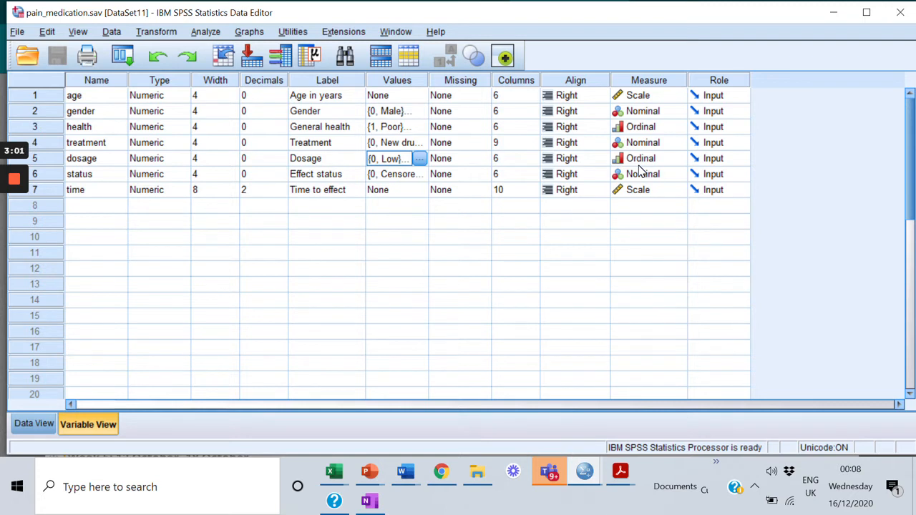
mouse_move(653, 163)
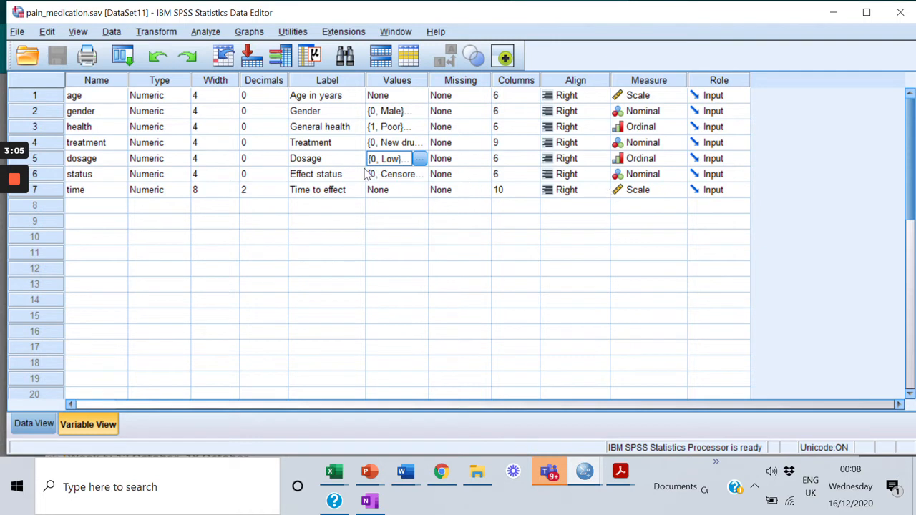
mouse_move(377, 188)
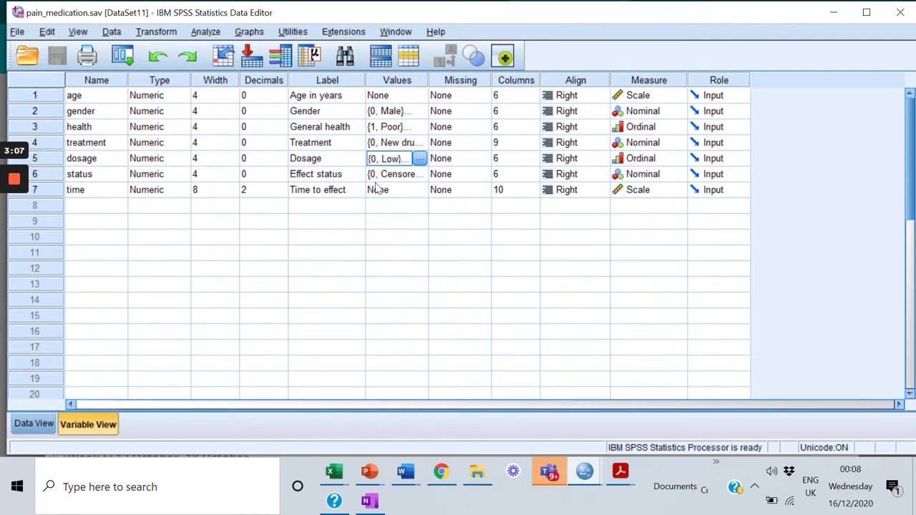
mouse_move(393, 181)
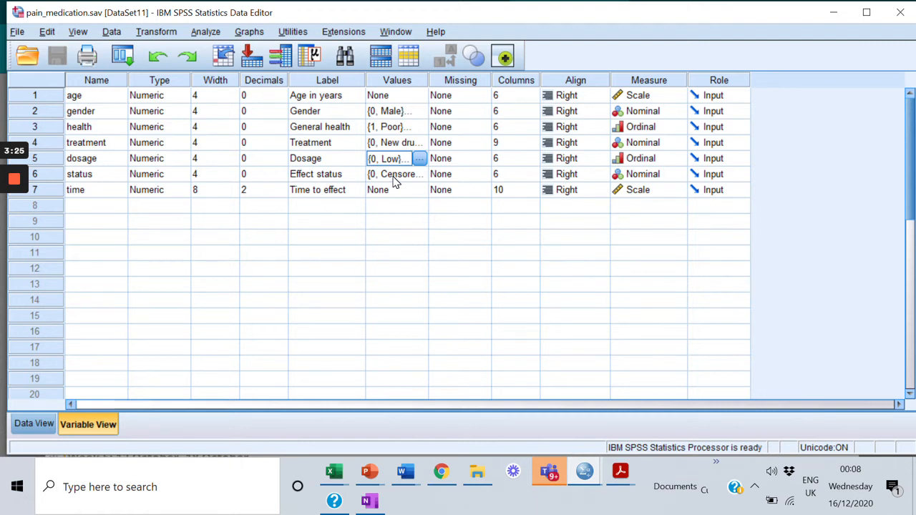
mouse_move(495, 235)
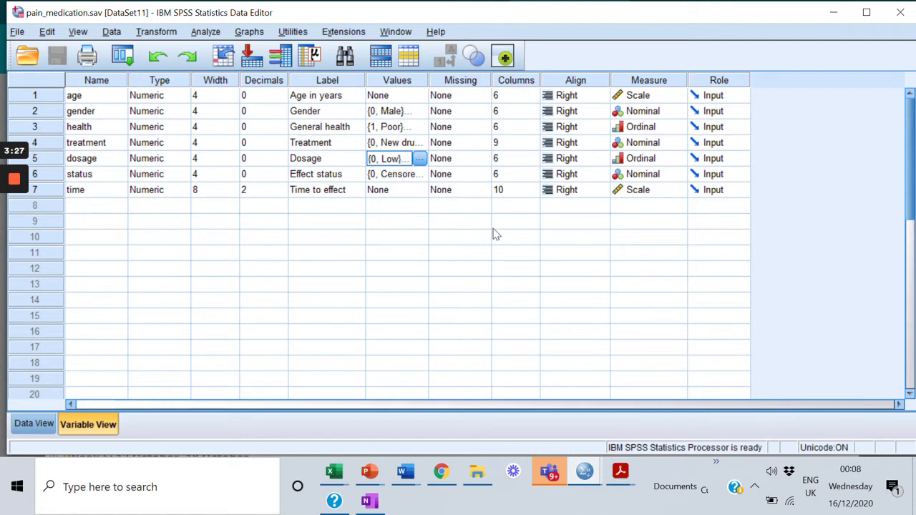
mouse_move(172, 358)
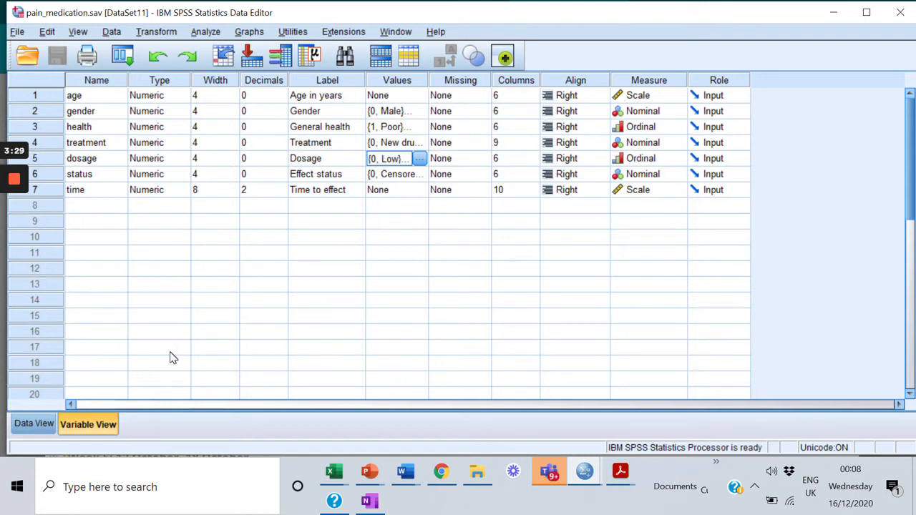
mouse_move(91, 399)
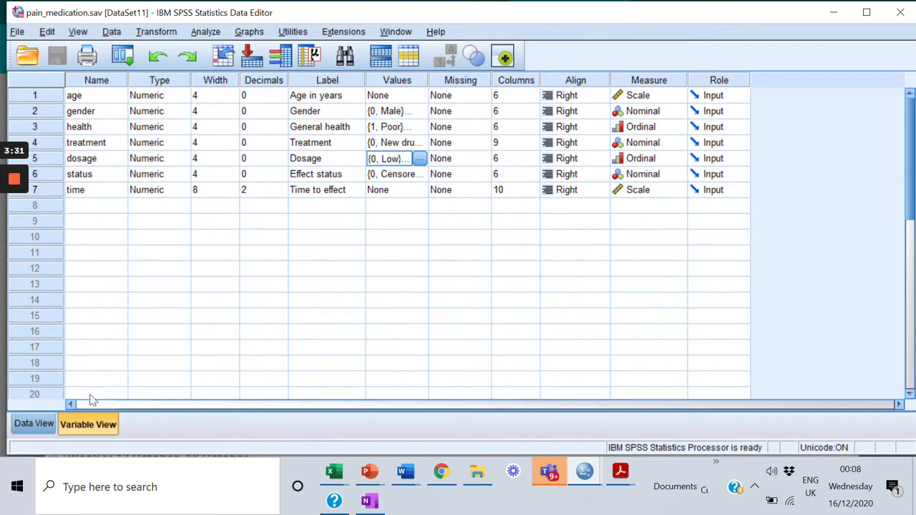
- Switch to Data View and scroll down through the pain_medication cases
left_click(33, 423)
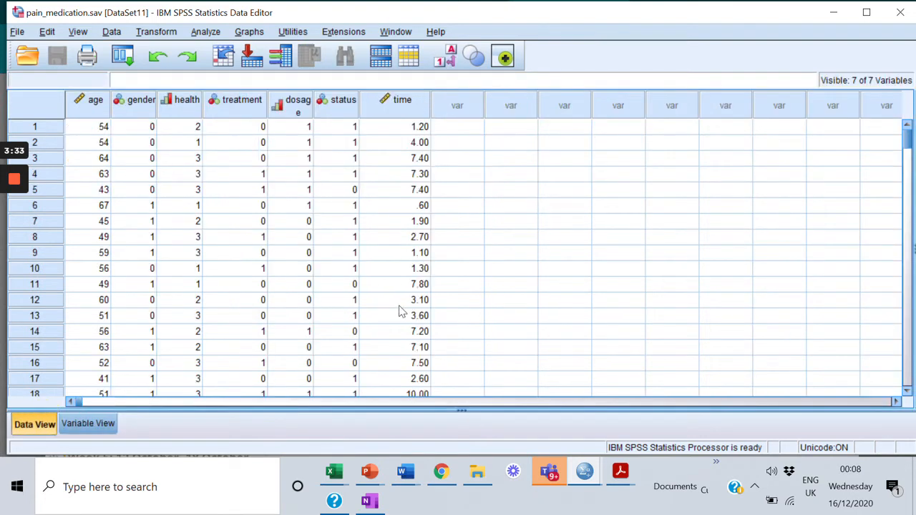
mouse_move(166, 189)
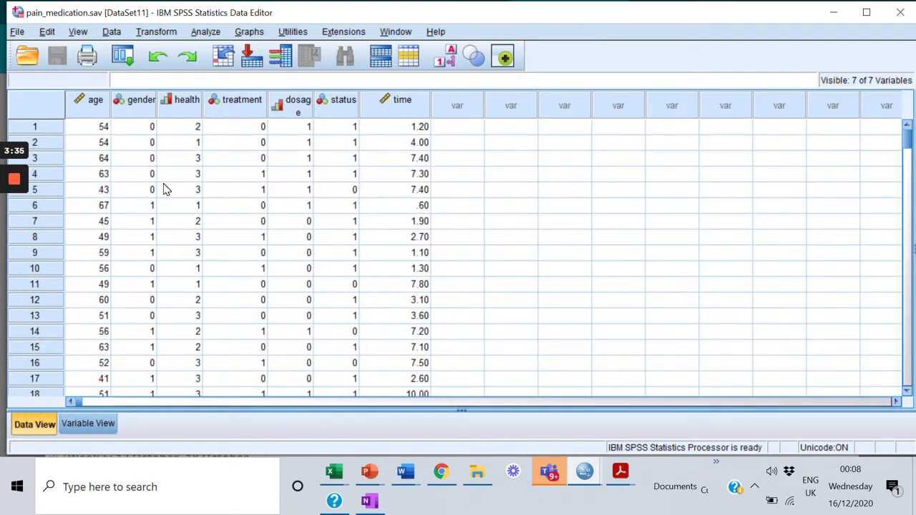
mouse_move(342, 191)
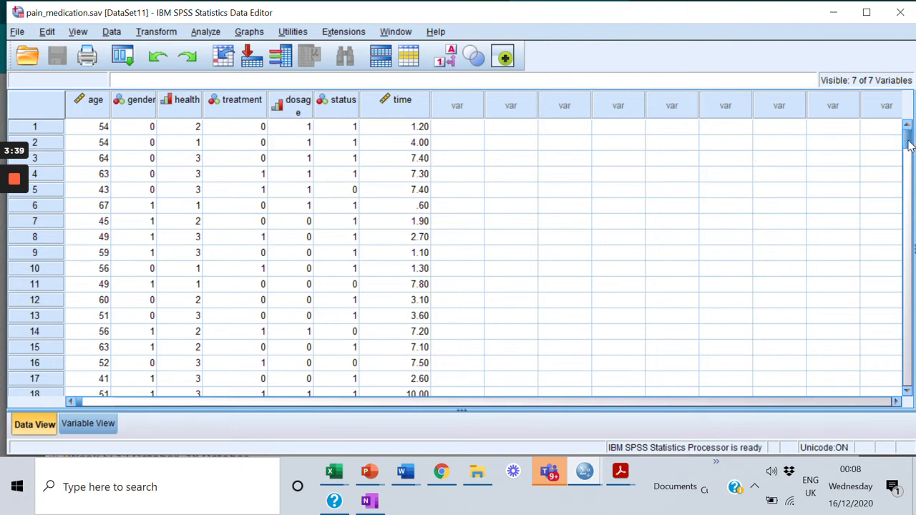
scroll("down", 3)
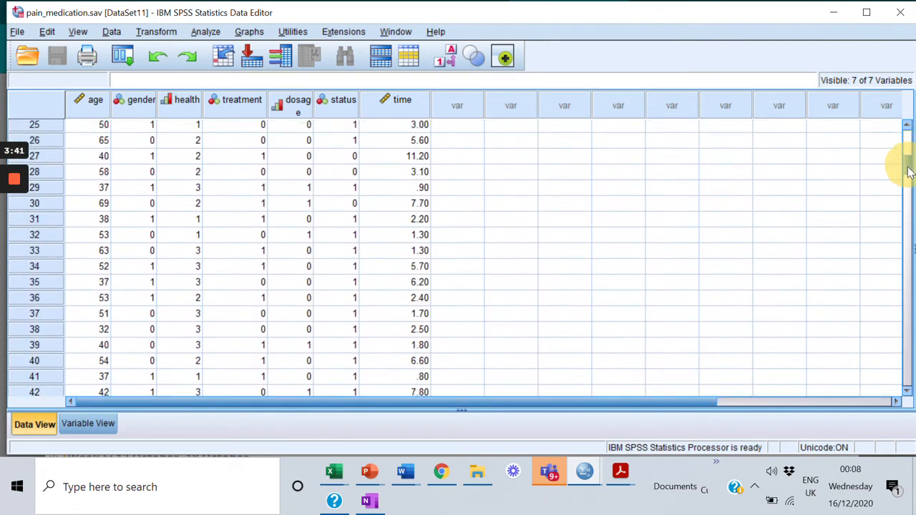
scroll("down", 3)
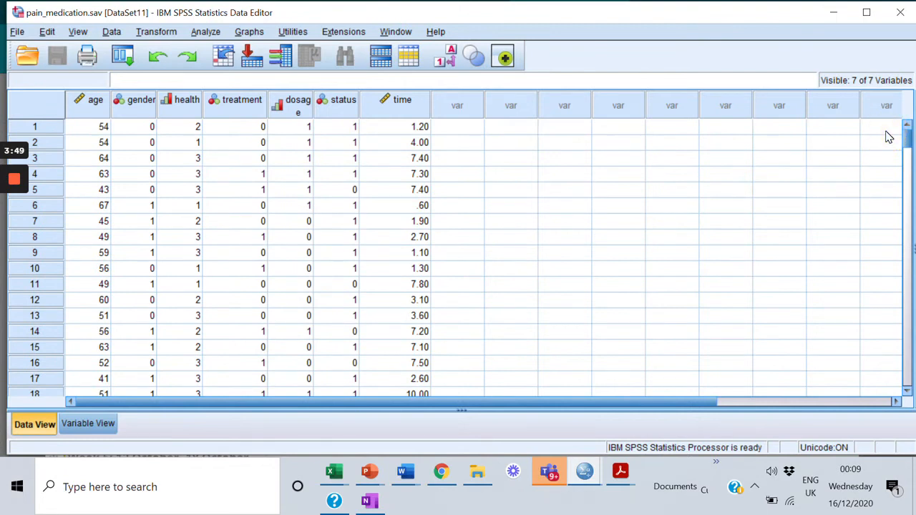
mouse_move(823, 152)
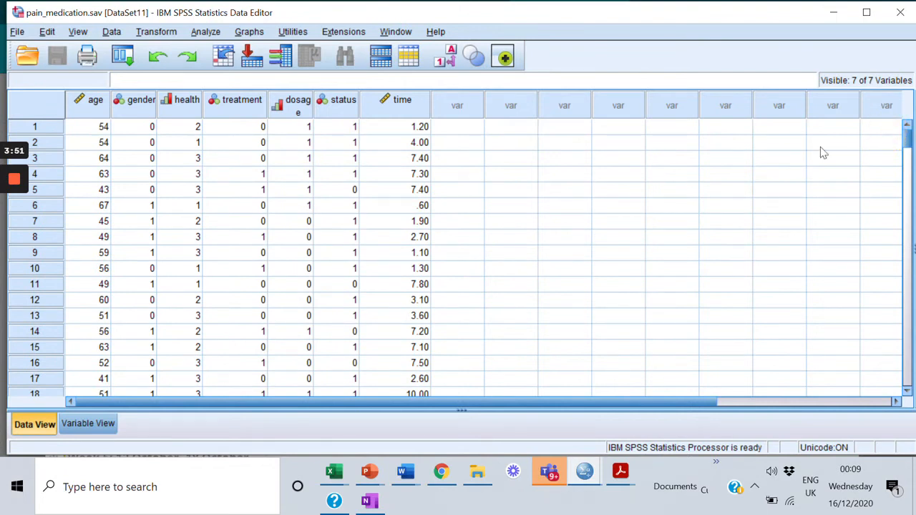
mouse_move(297, 99)
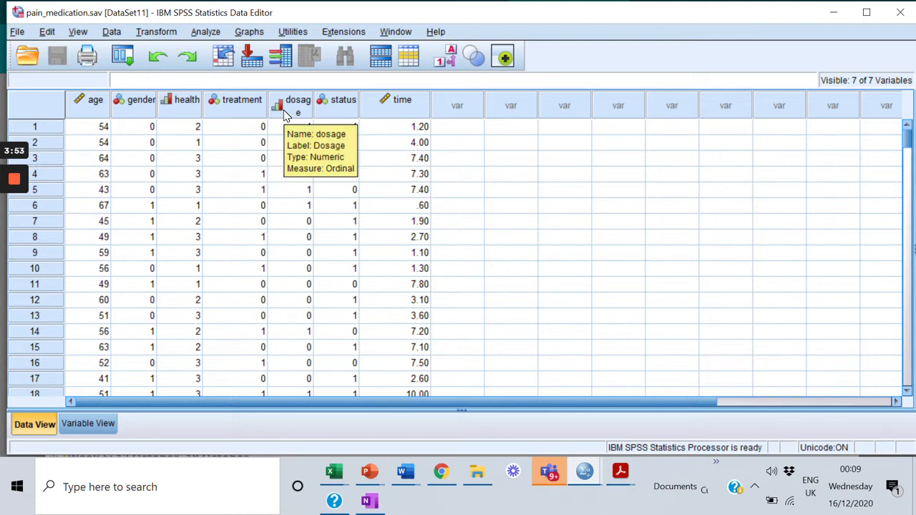
mouse_move(369, 212)
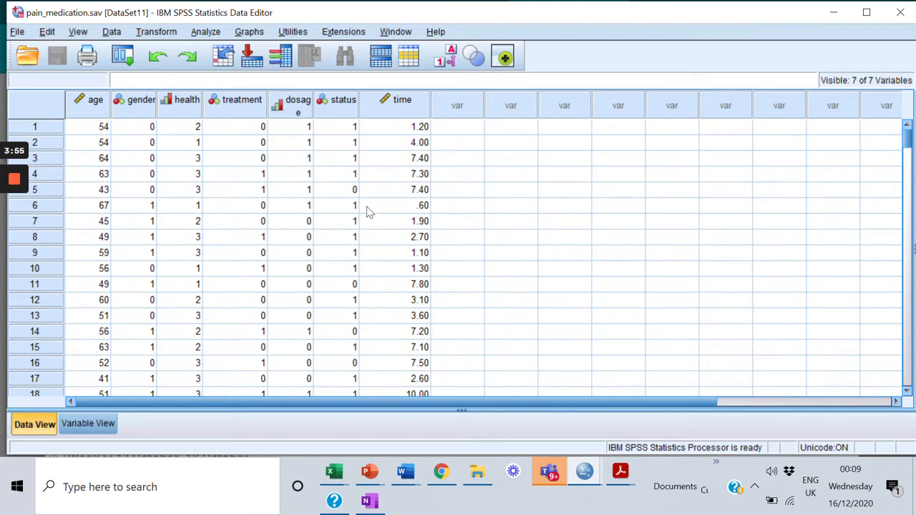
mouse_move(263, 105)
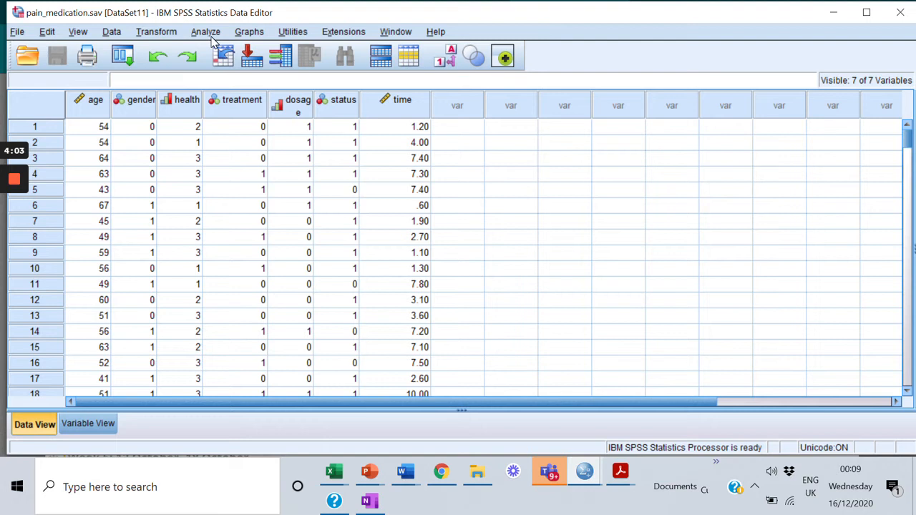
mouse_move(216, 145)
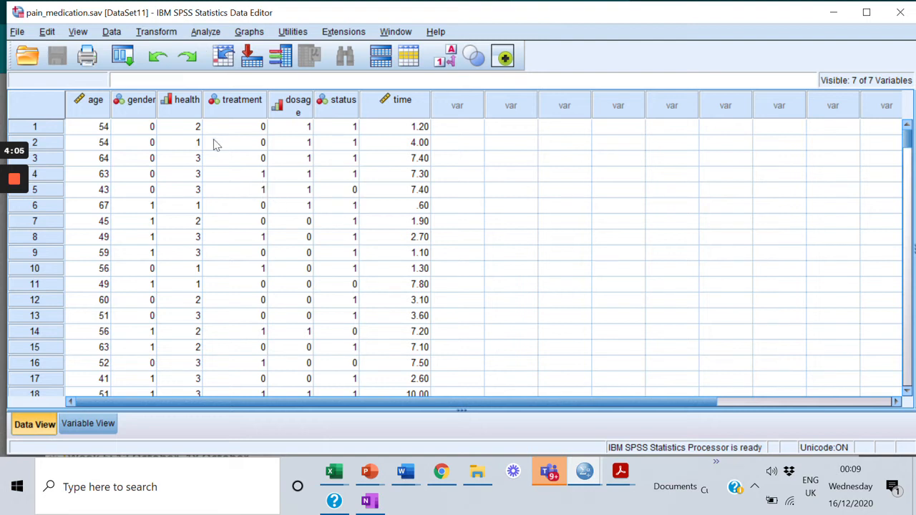
mouse_move(205, 39)
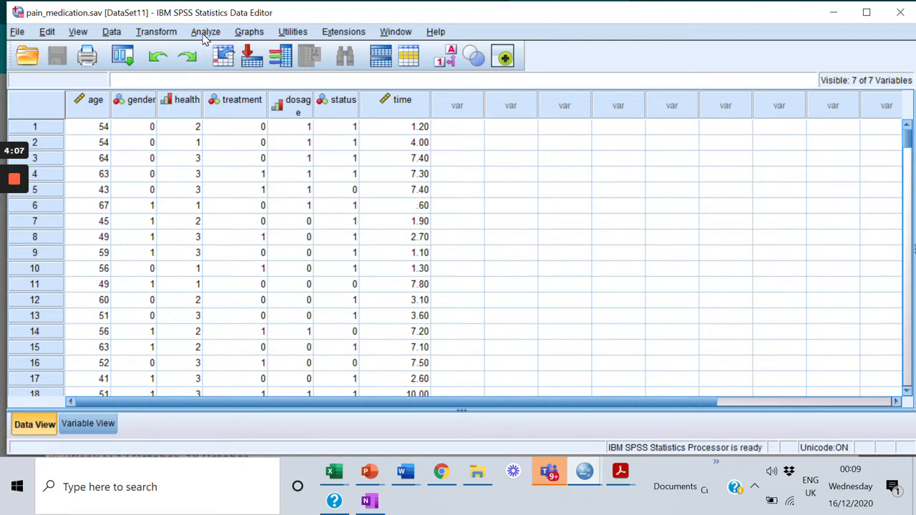
- Open the Analyze menu to reach Descriptive Statistics > Frequencies
left_click(206, 31)
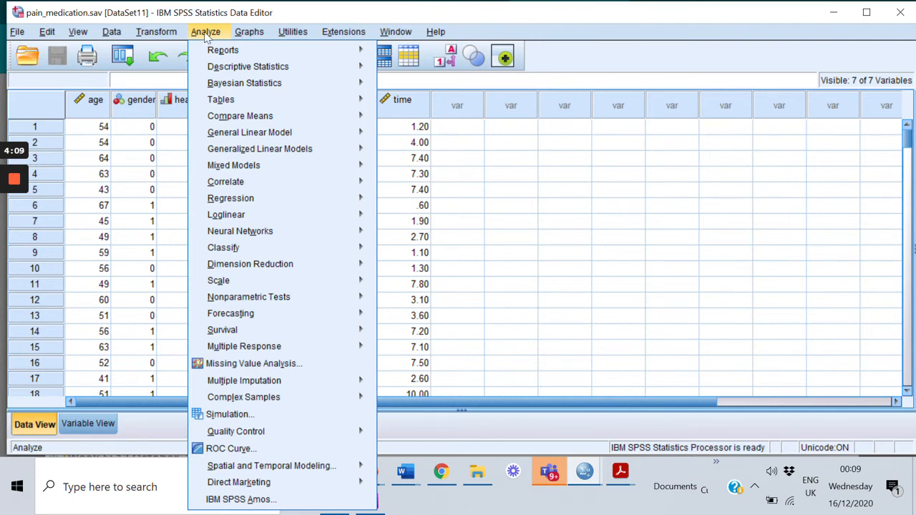
mouse_move(222, 49)
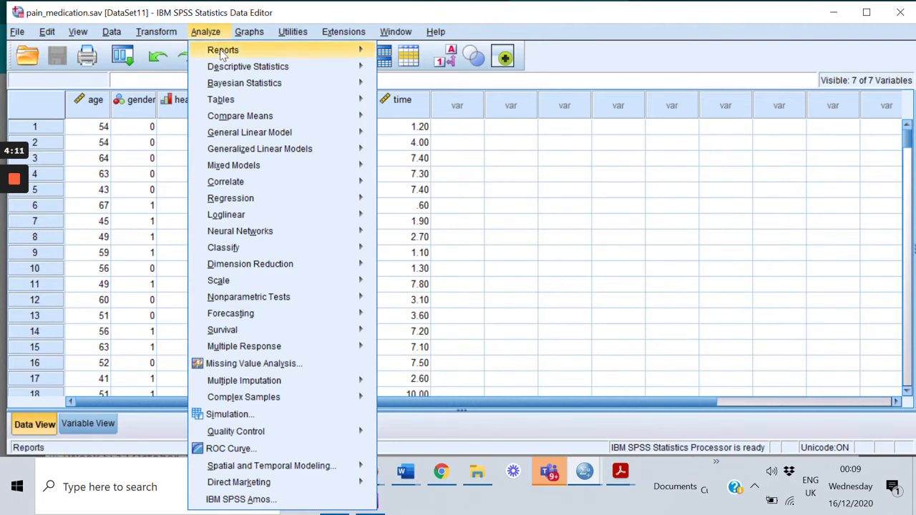
mouse_move(220, 99)
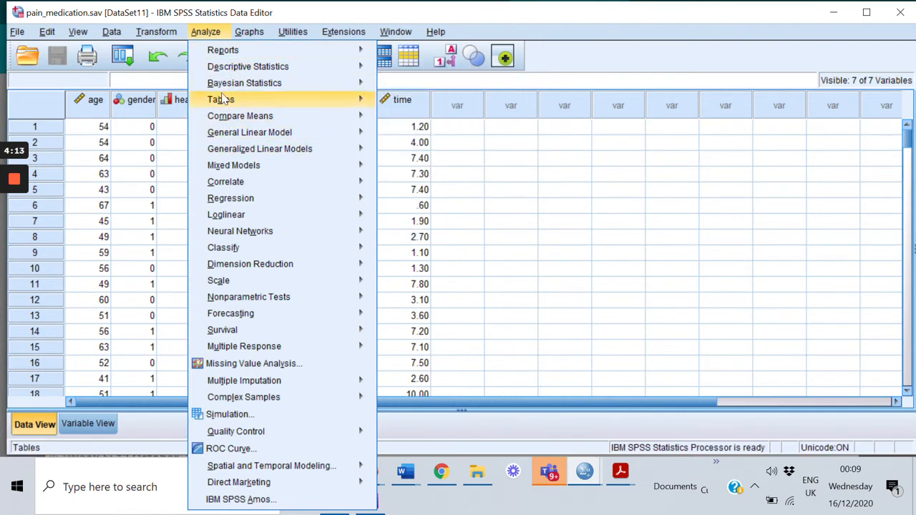
mouse_move(247, 66)
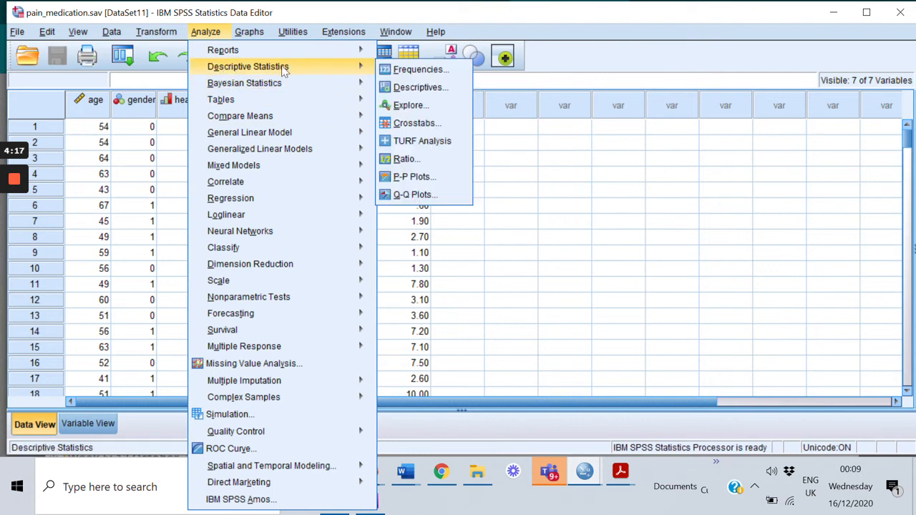
mouse_move(420, 69)
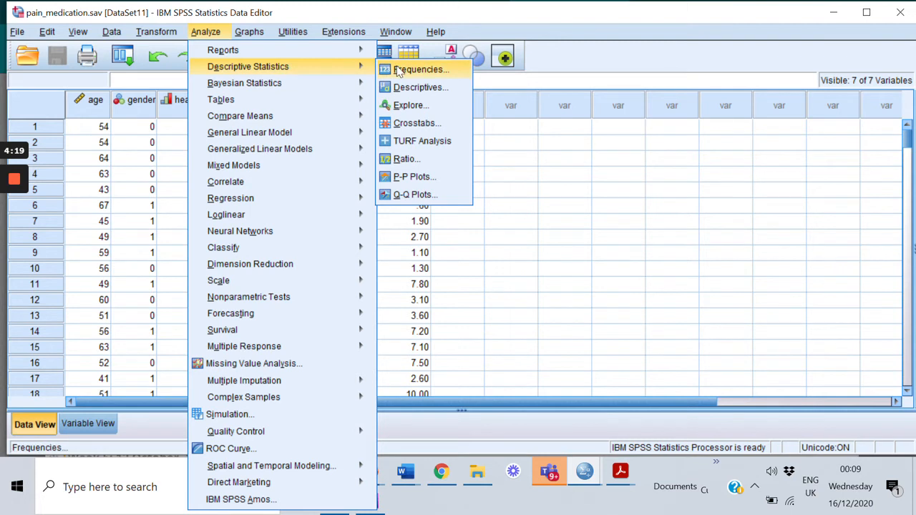
mouse_move(422, 69)
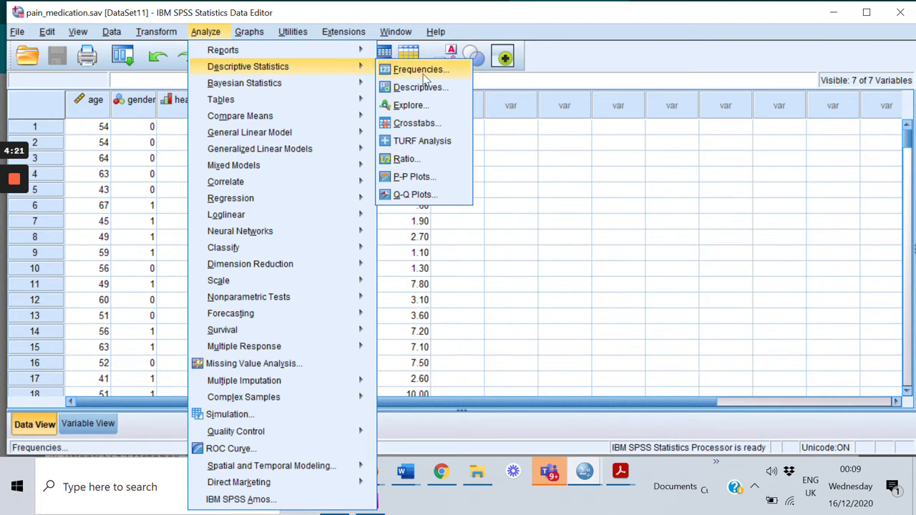
- In Frequencies, move Gender, General health, Treatment, Dosage and Effect status into Variable(s)
left_click(421, 70)
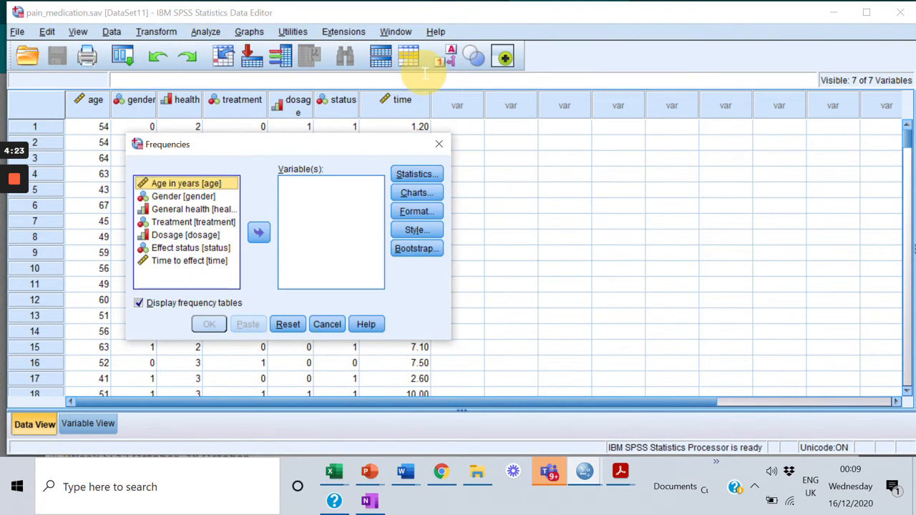
mouse_move(379, 156)
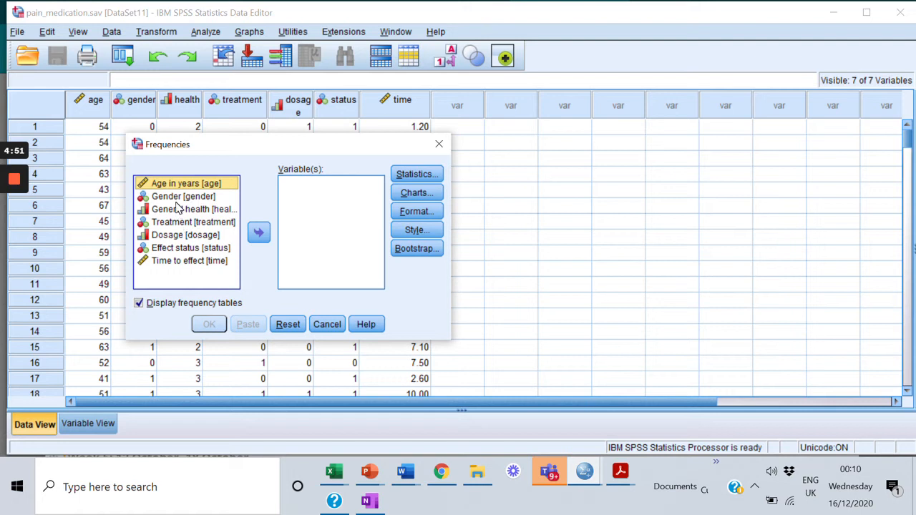
left_click(183, 196)
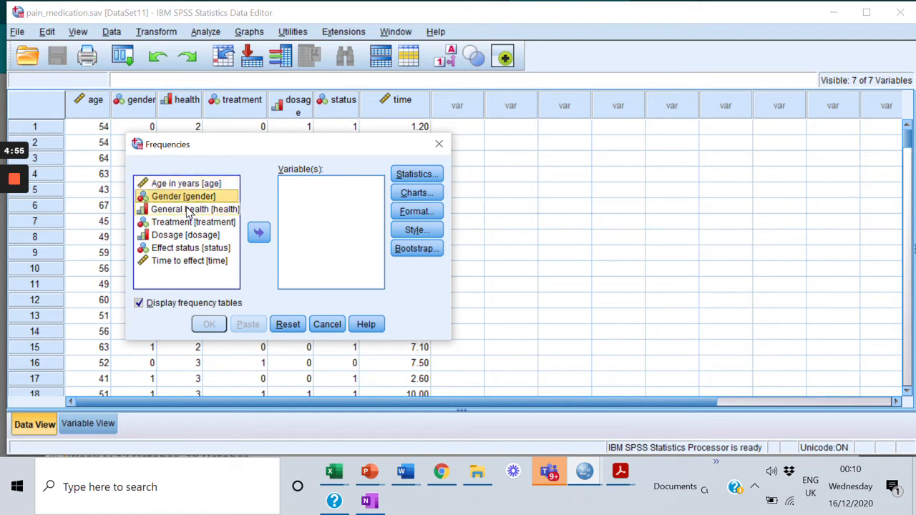
left_click(193, 209)
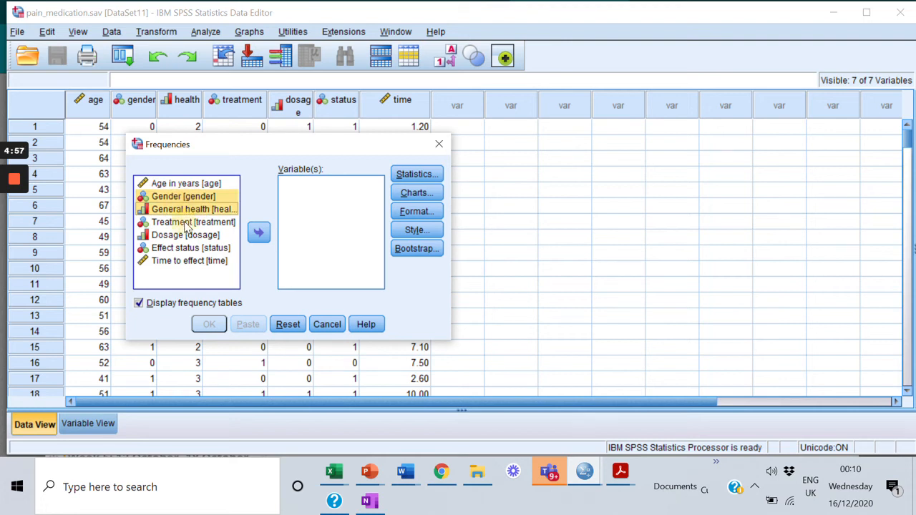
left_click(185, 235)
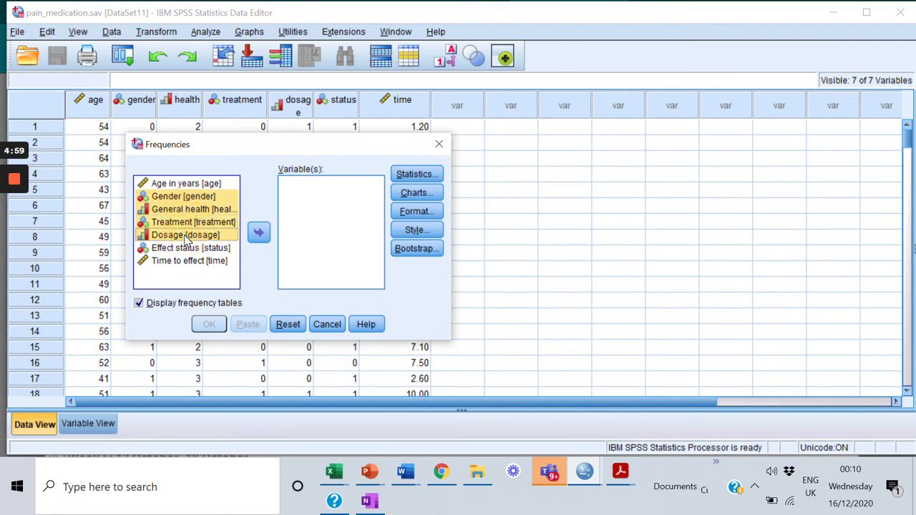
left_click(191, 248)
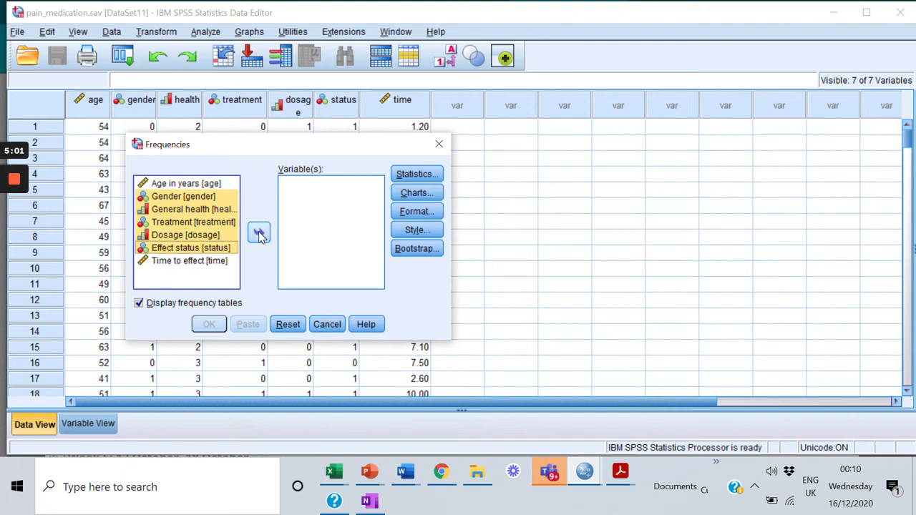
left_click(259, 233)
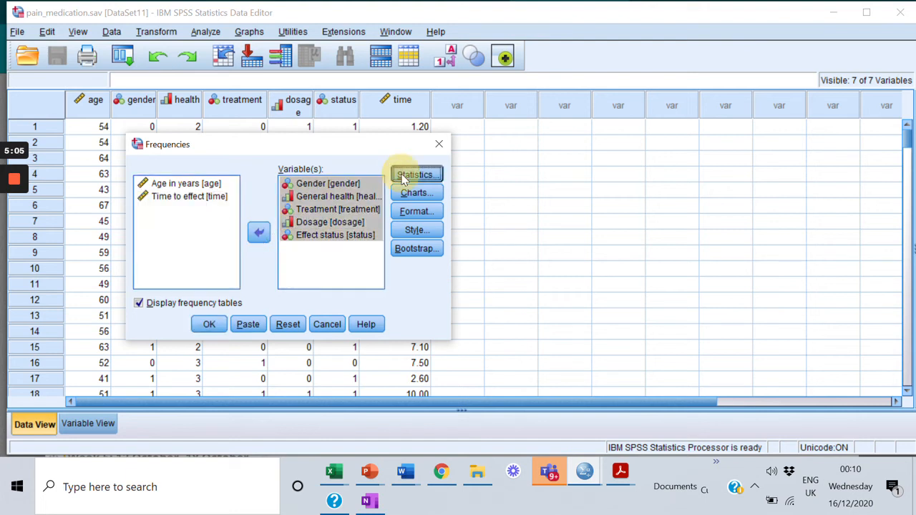
- Tick mean, median, mode, std. deviation, minimum, maximum, range, skewness and kurtosis
left_click(417, 174)
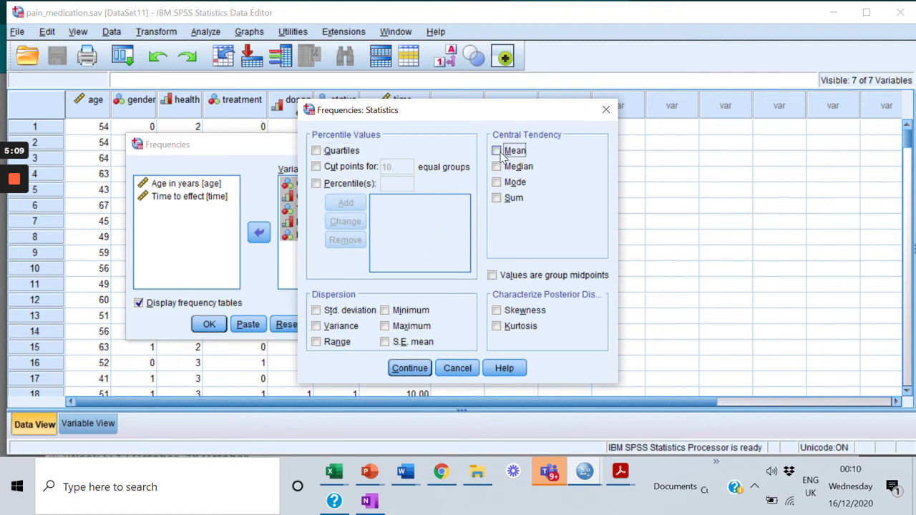
left_click(498, 166)
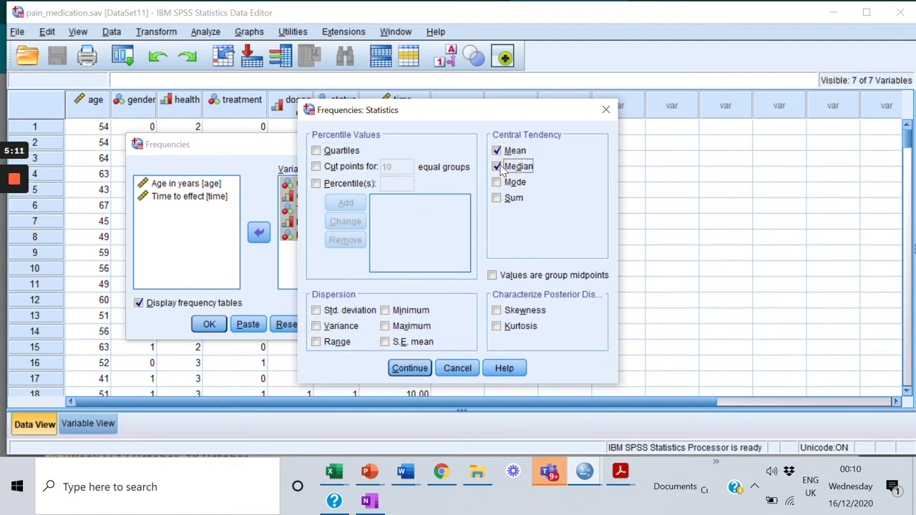
left_click(497, 181)
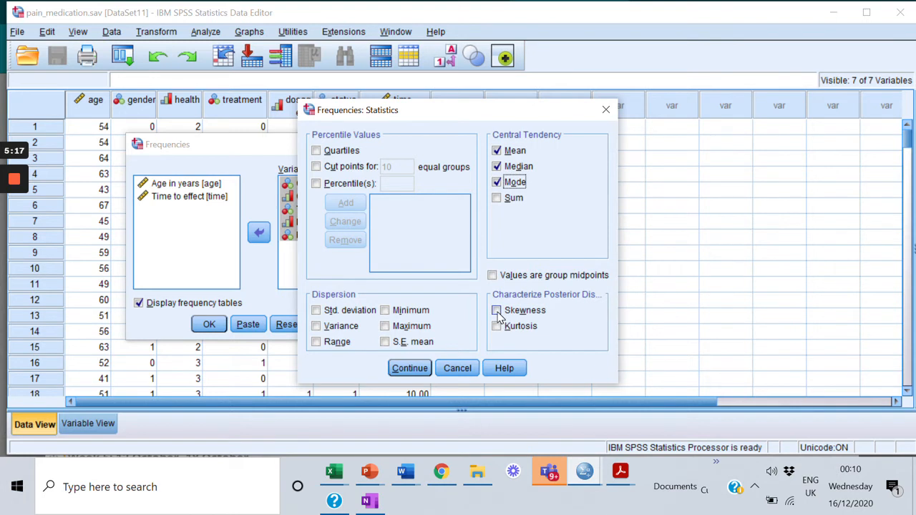
left_click(496, 325)
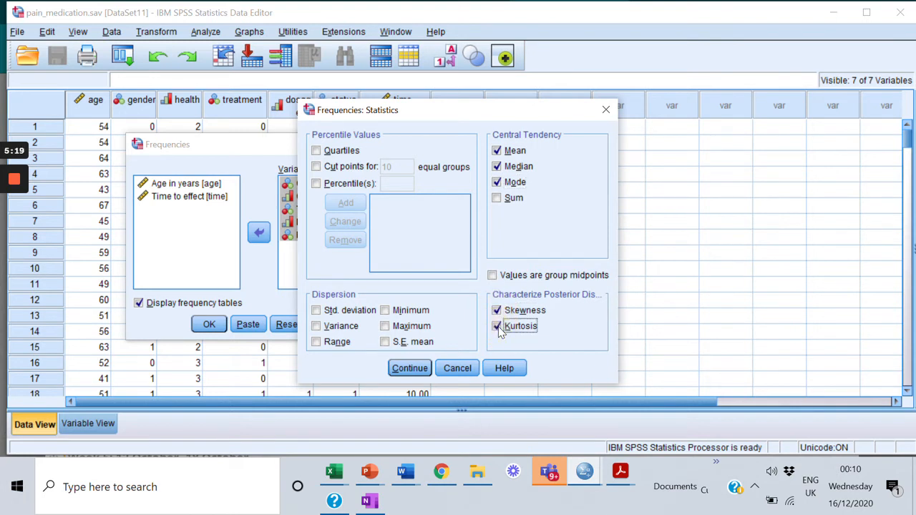
left_click(315, 310)
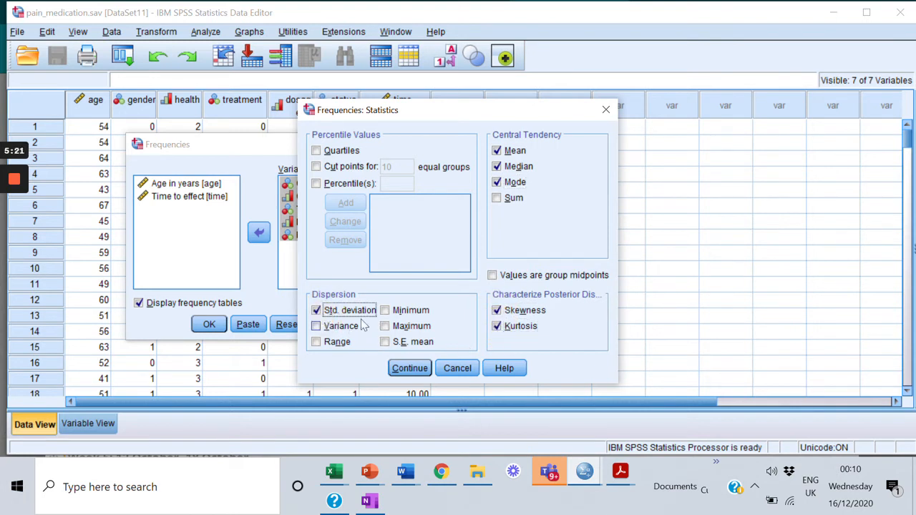
left_click(384, 310)
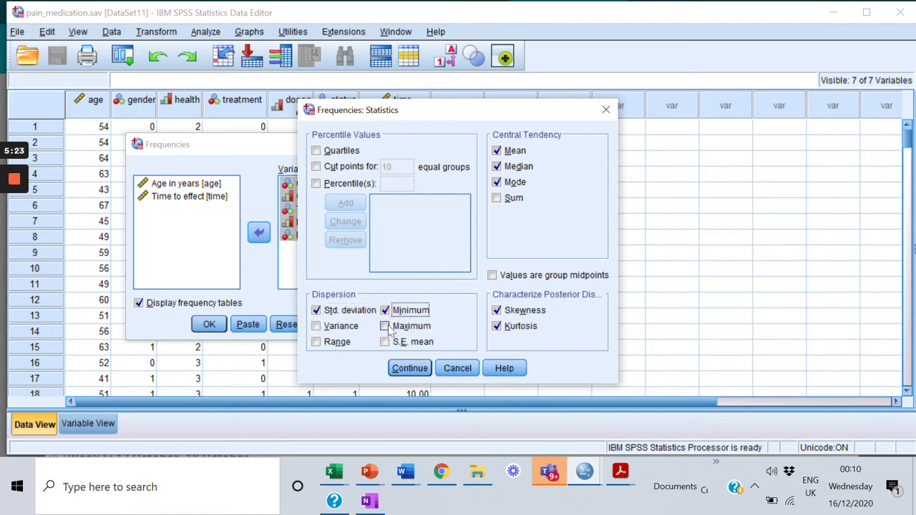
left_click(384, 325)
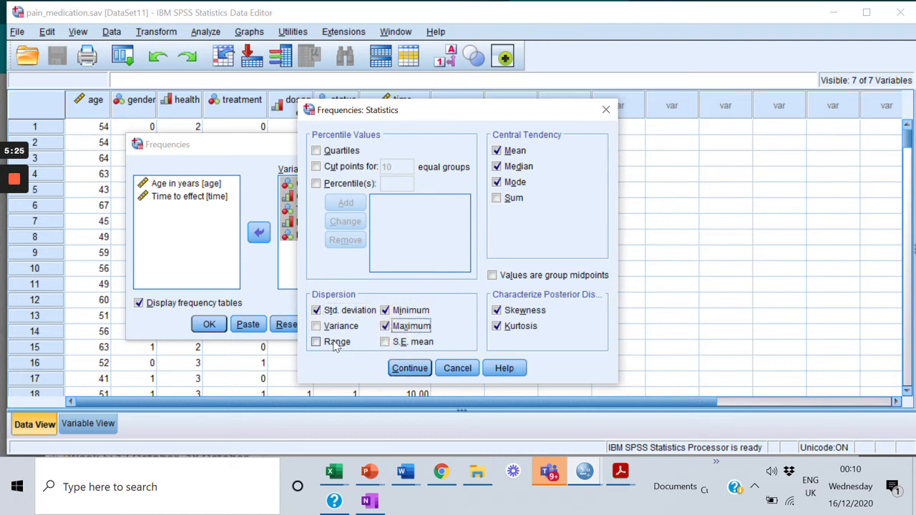
left_click(316, 341)
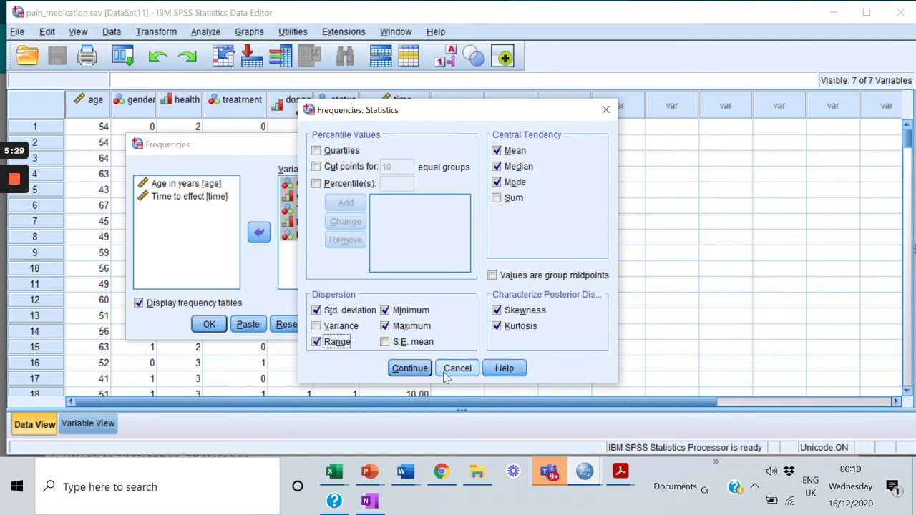
left_click(409, 368)
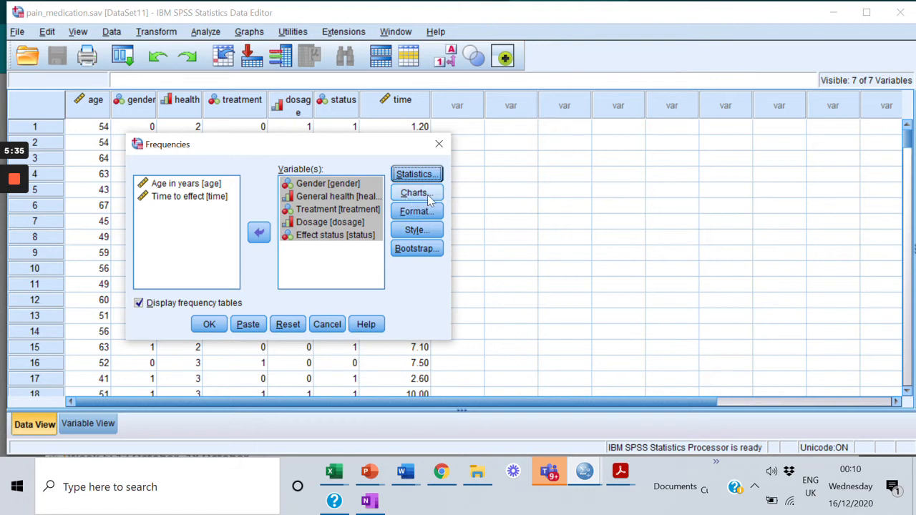
mouse_move(417, 204)
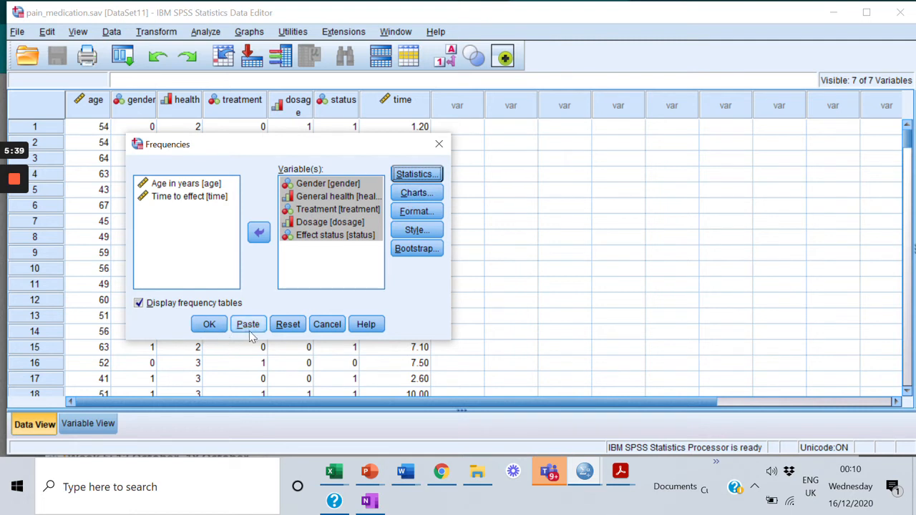
mouse_move(209, 324)
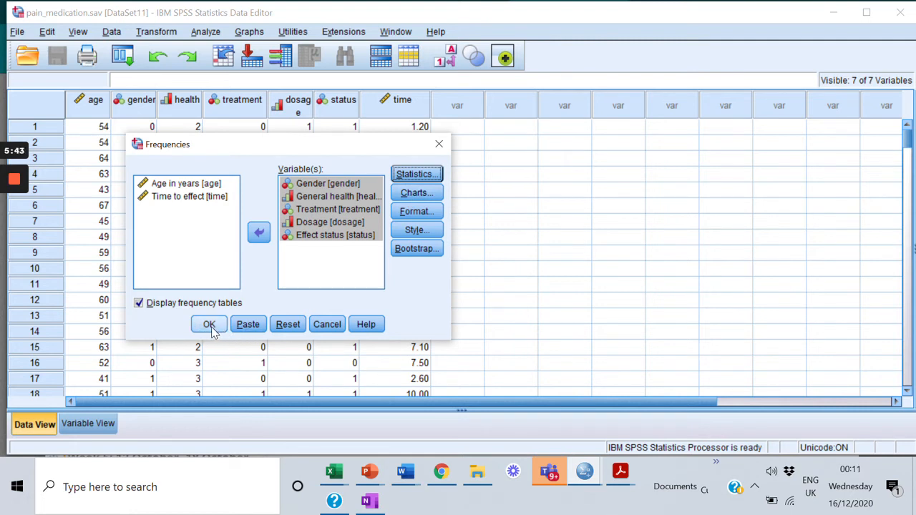
- Confirm the Frequencies dialog with OK to generate the output
left_click(208, 324)
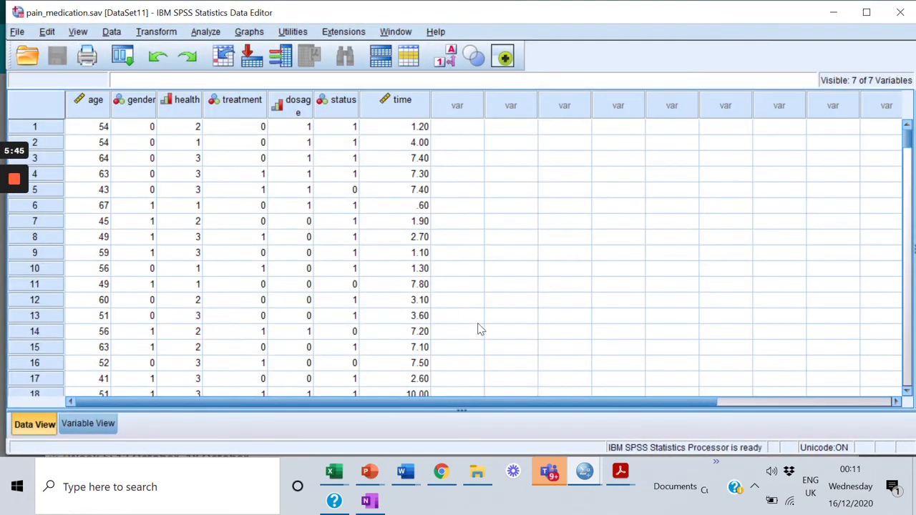
mouse_move(598, 351)
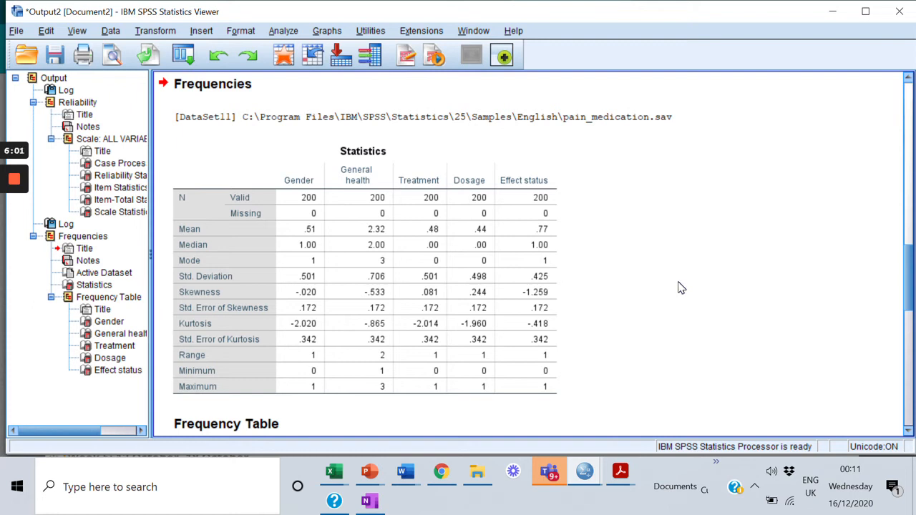
left_click(322, 205)
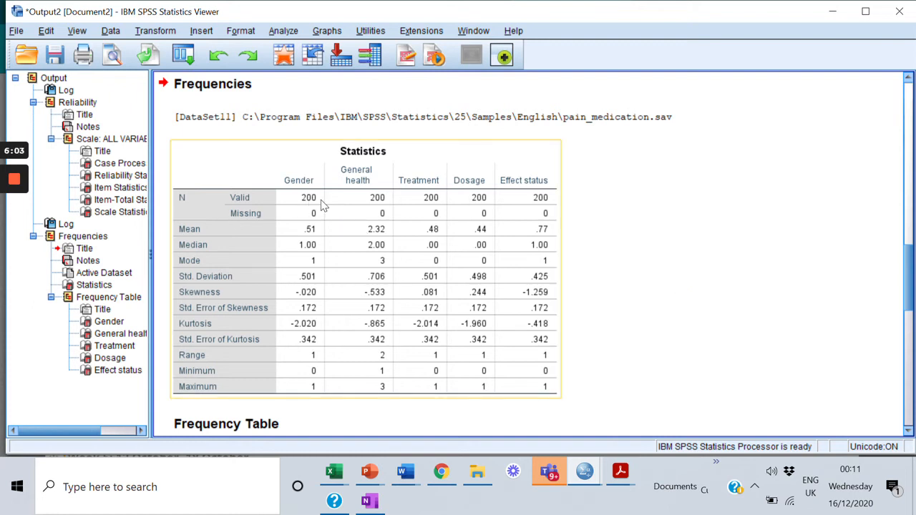
mouse_move(282, 207)
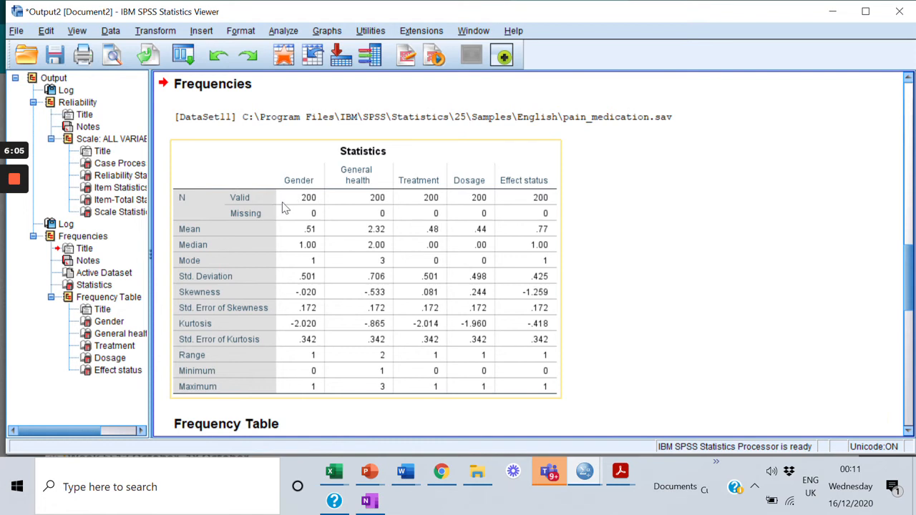
mouse_move(504, 201)
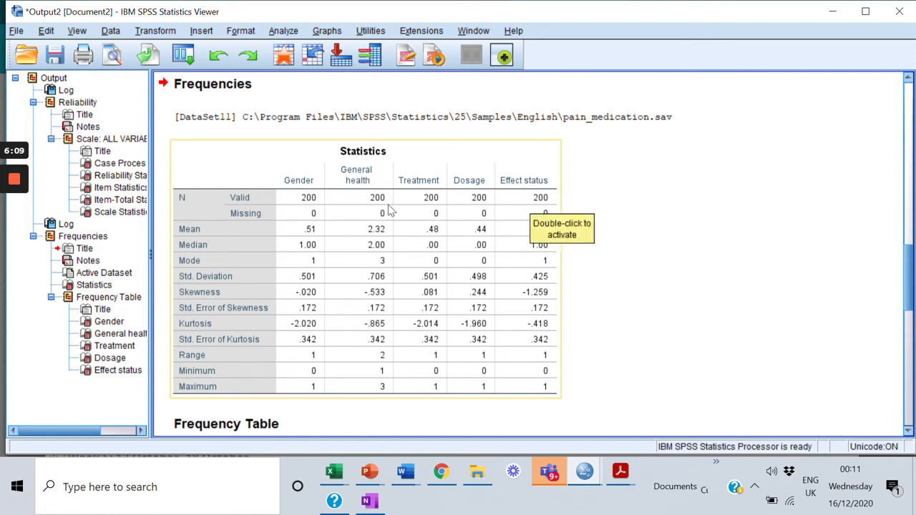
mouse_move(313, 198)
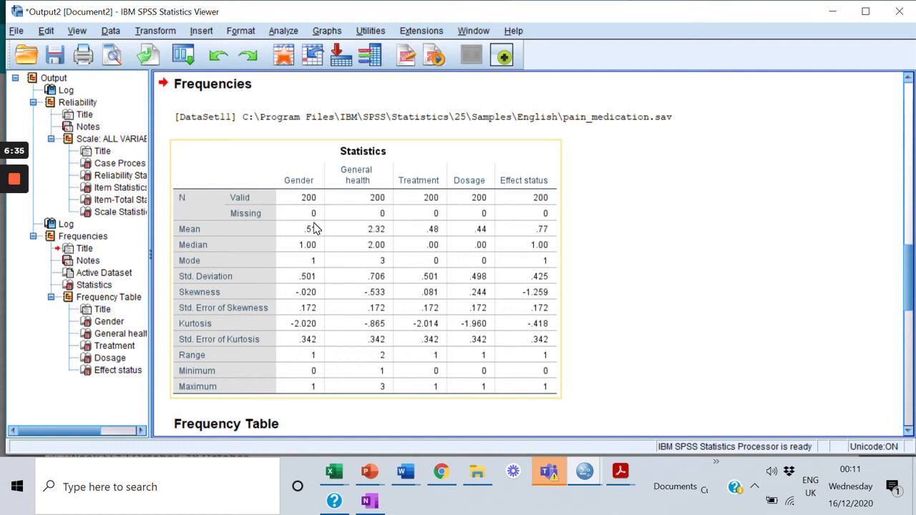
mouse_move(362, 264)
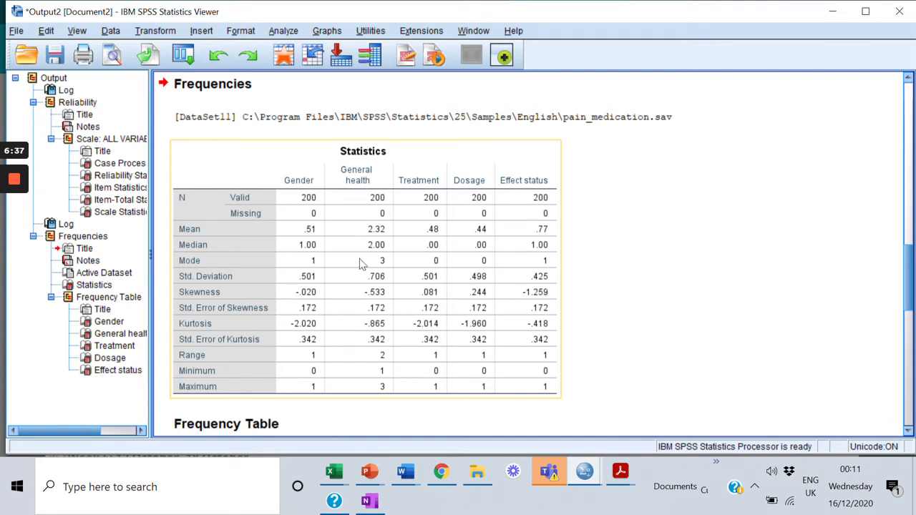
mouse_move(315, 287)
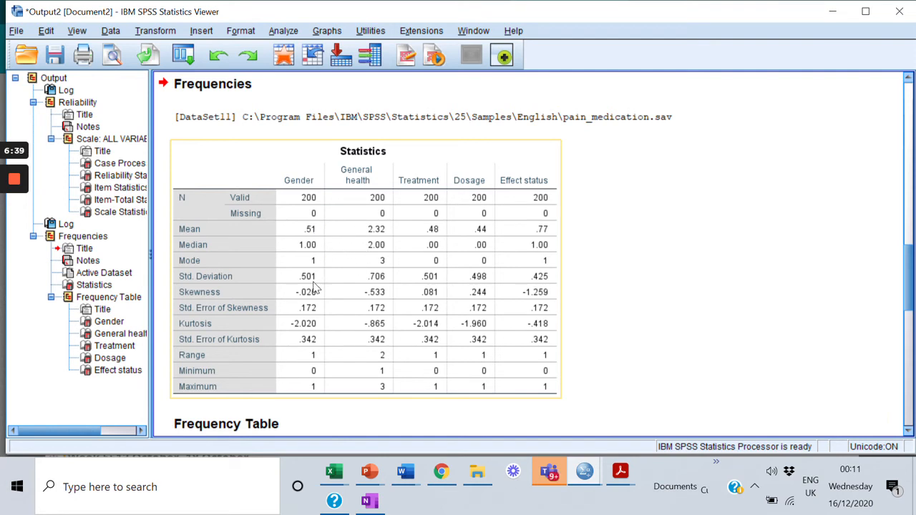
mouse_move(312, 277)
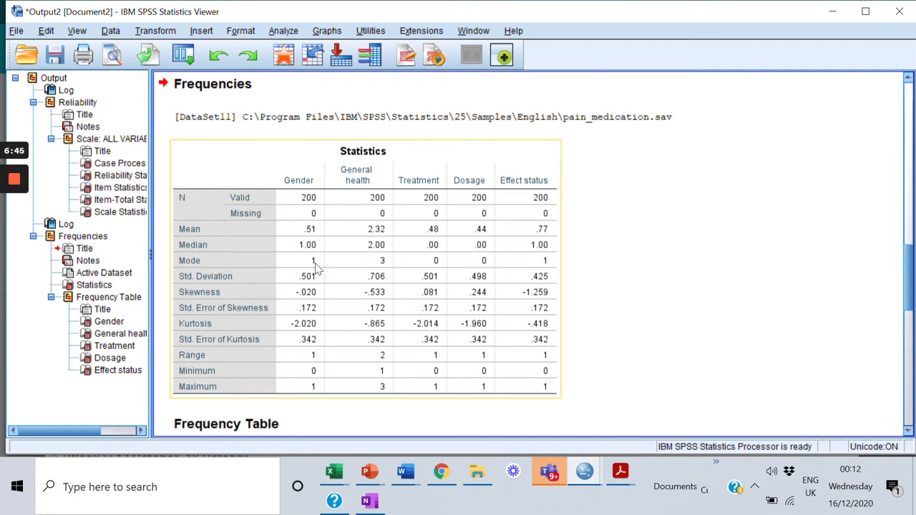
mouse_move(311, 265)
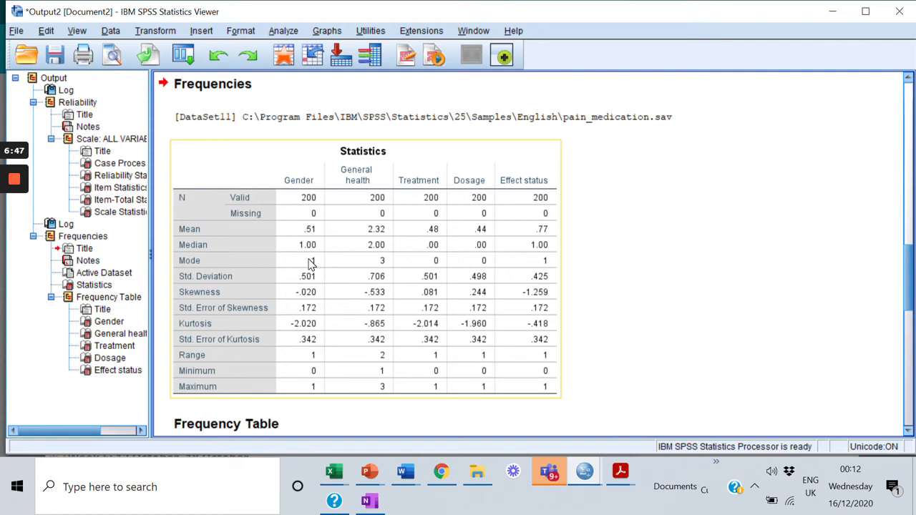
mouse_move(313, 299)
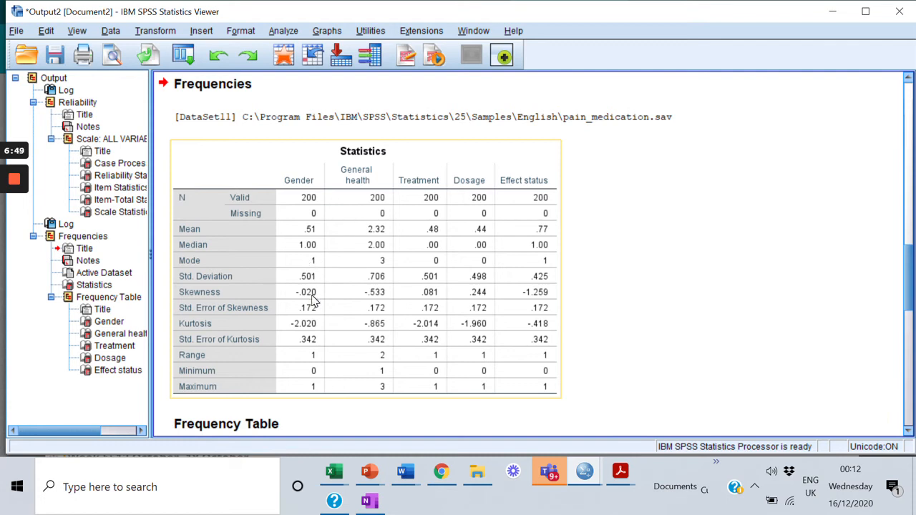
mouse_move(311, 299)
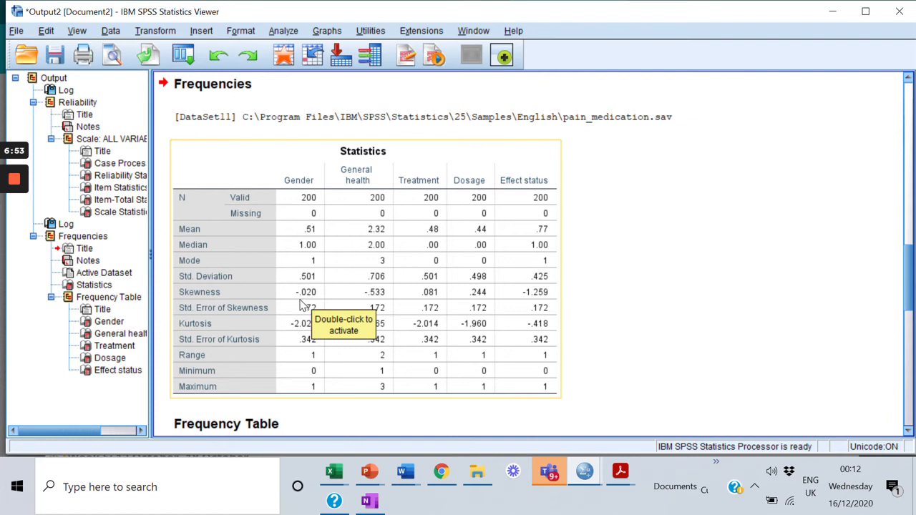
mouse_move(302, 306)
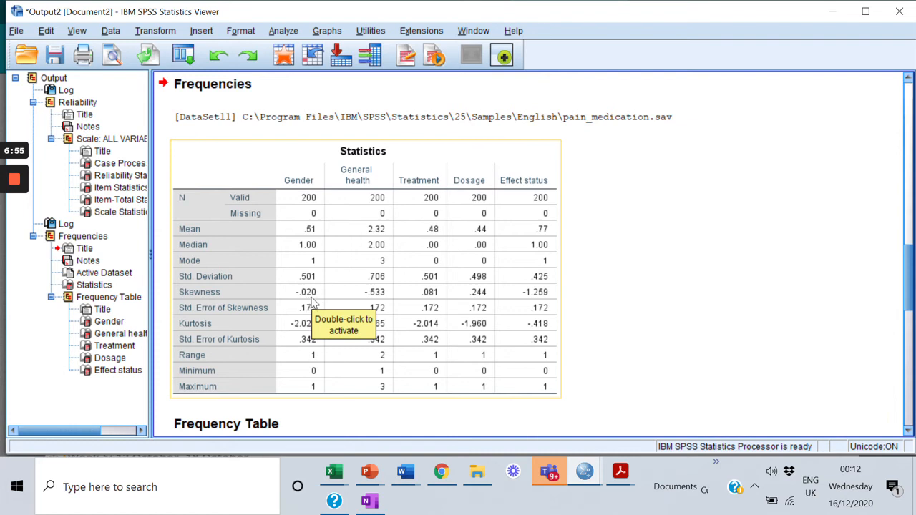
mouse_move(285, 344)
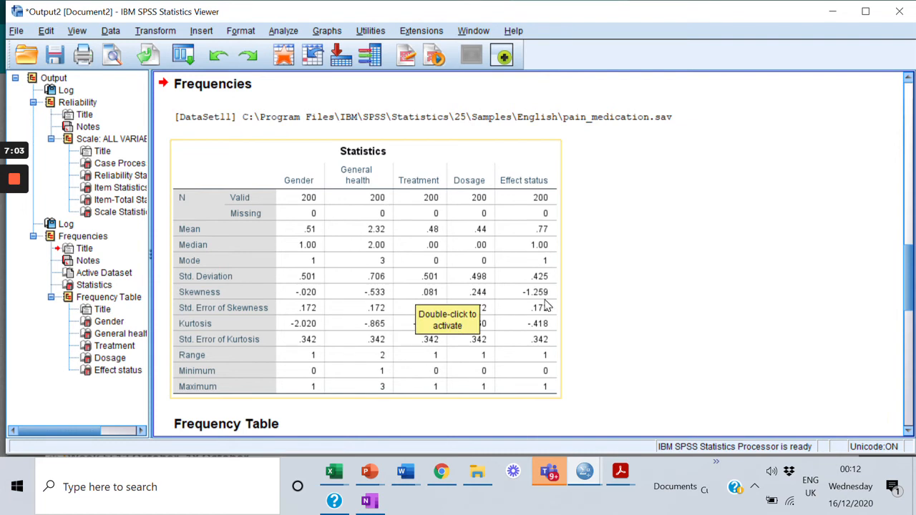
mouse_move(621, 222)
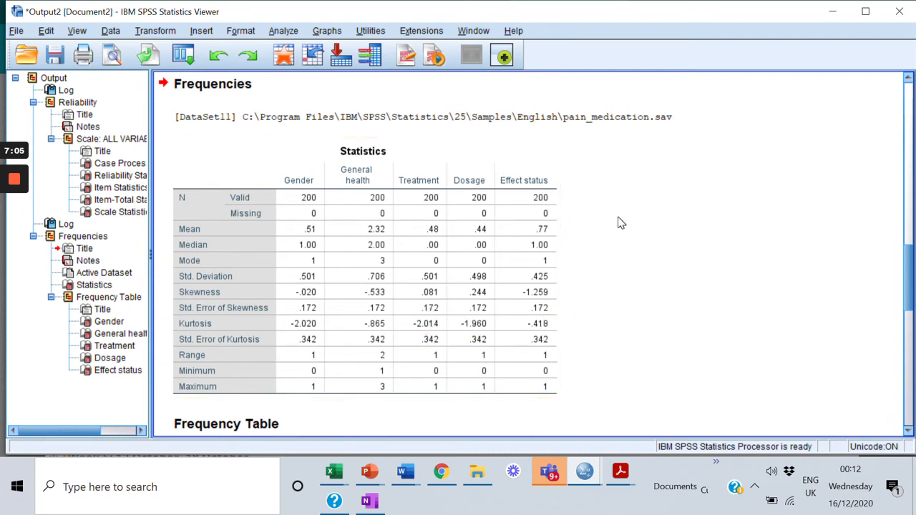
- Scroll through the General health, Treatment, Dosage and Effect status frequency tables
scroll("down", 3)
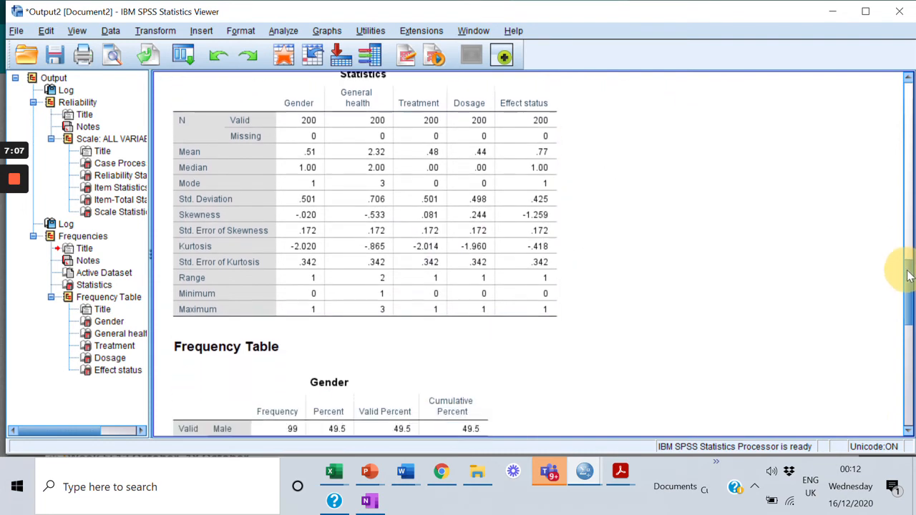
scroll("down", 3)
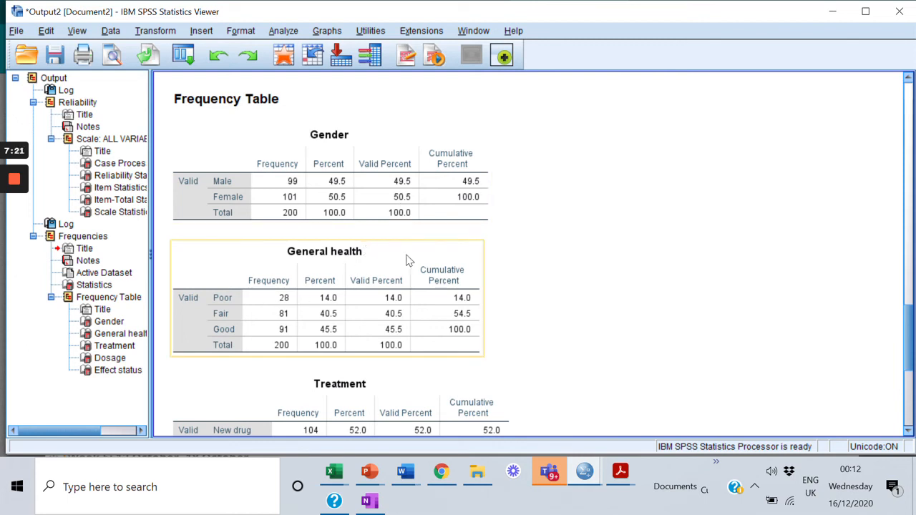
mouse_move(329, 320)
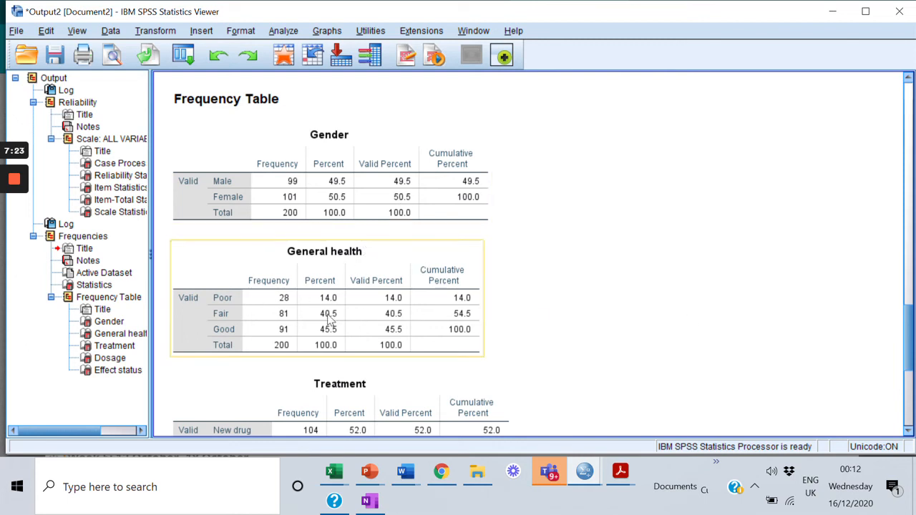
mouse_move(356, 298)
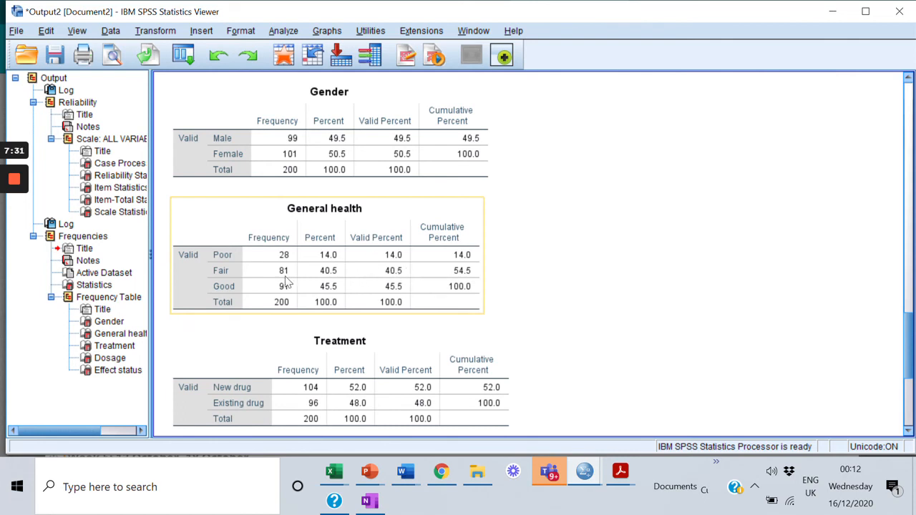
mouse_move(412, 300)
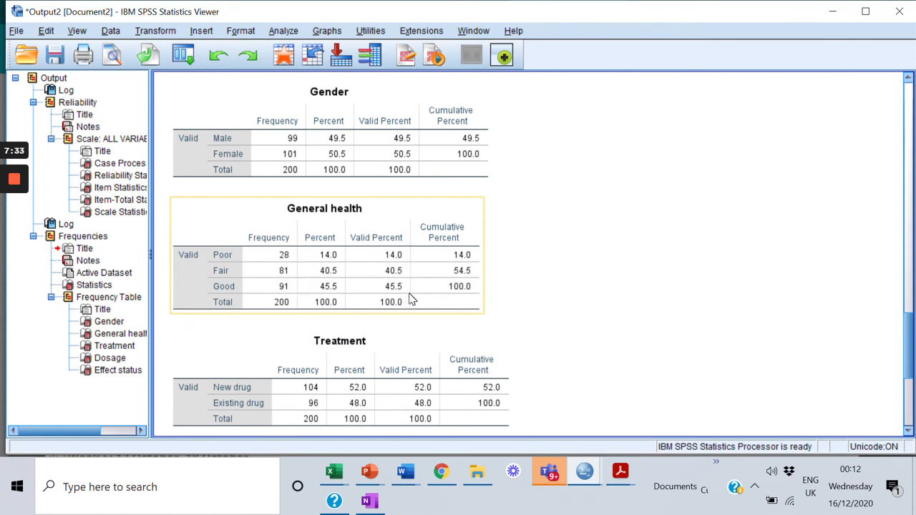
left_click(866, 339)
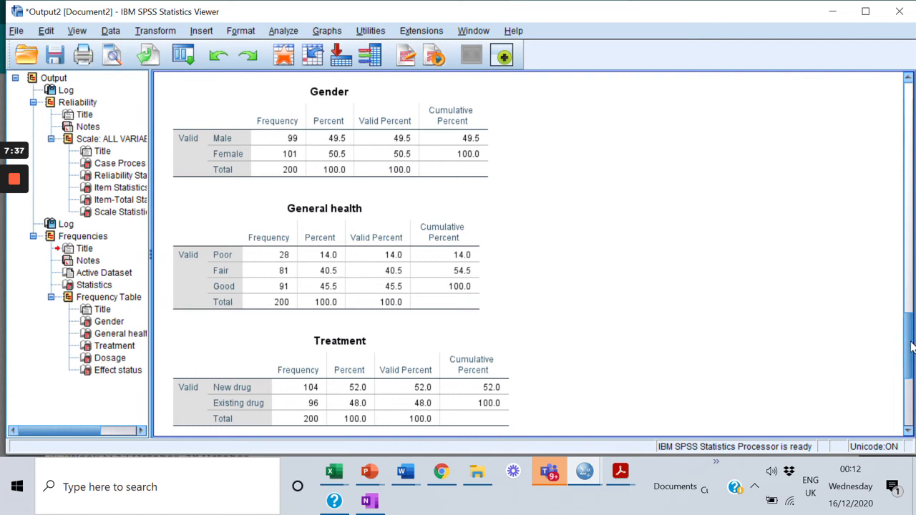
scroll("down", 3)
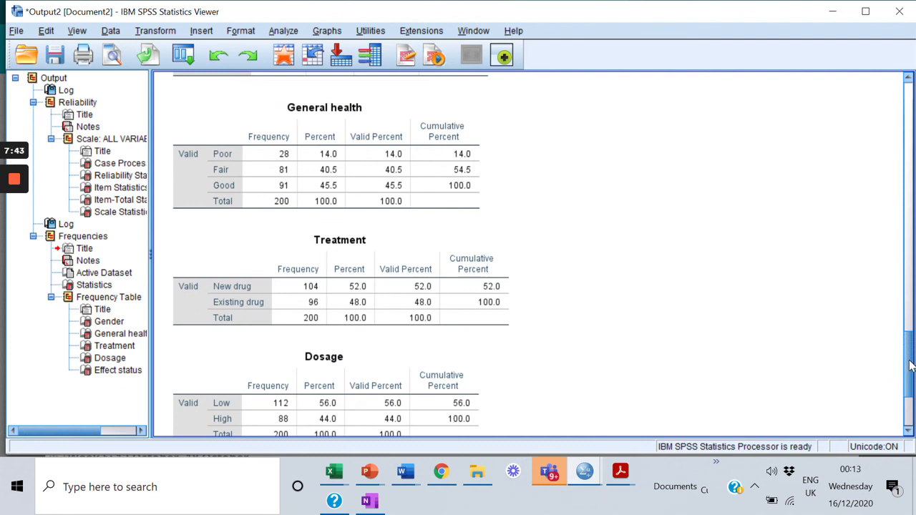
scroll("down", 3)
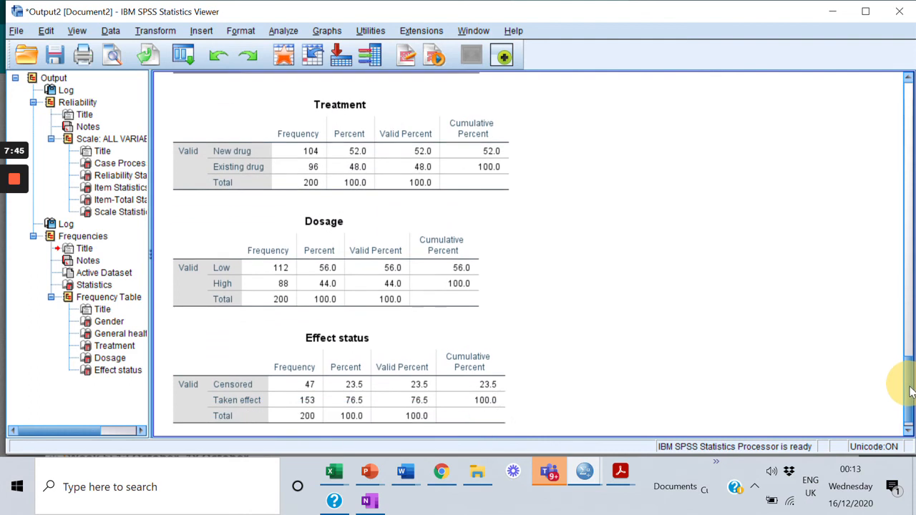
scroll("down", 3)
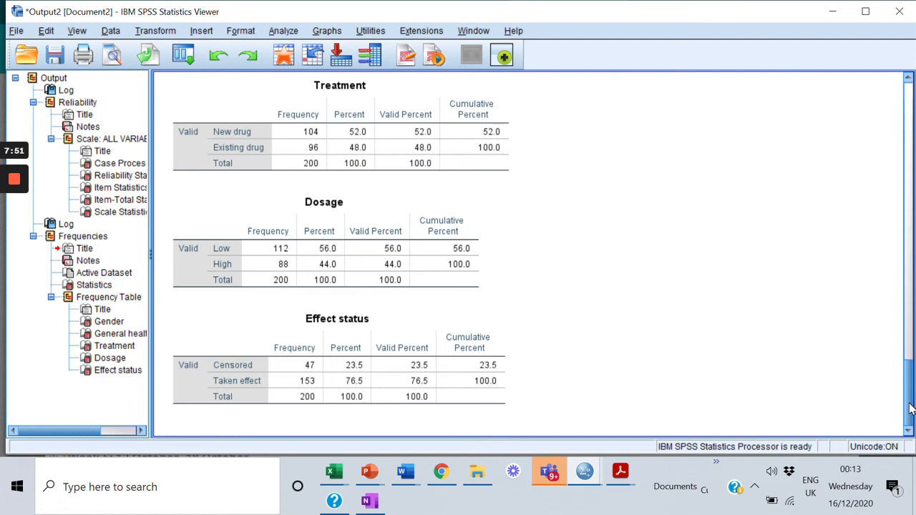
mouse_move(801, 404)
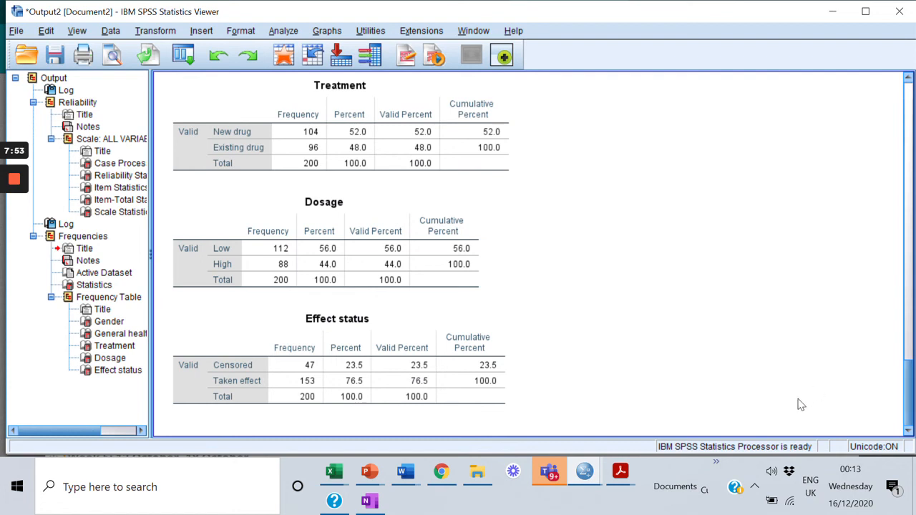
mouse_move(441, 472)
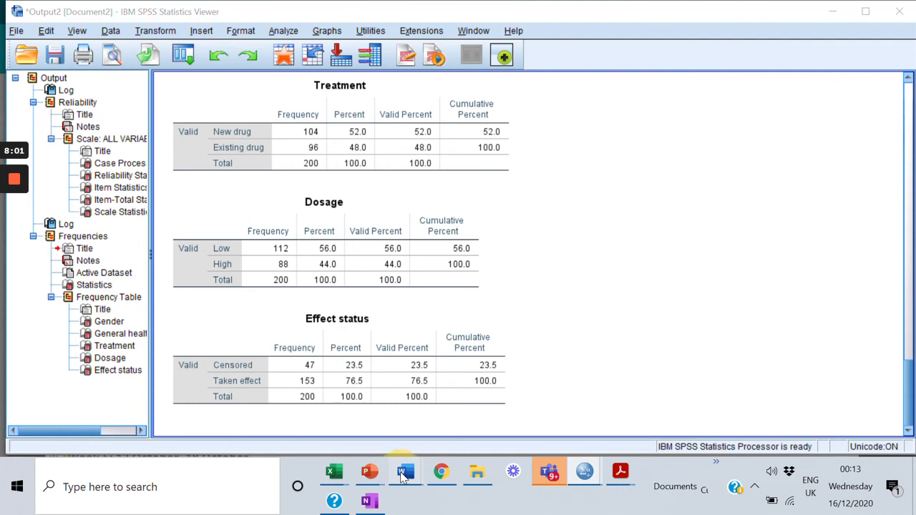
- Bring the Word report forward and scroll to Table 3 Sample demographics
left_click(404, 471)
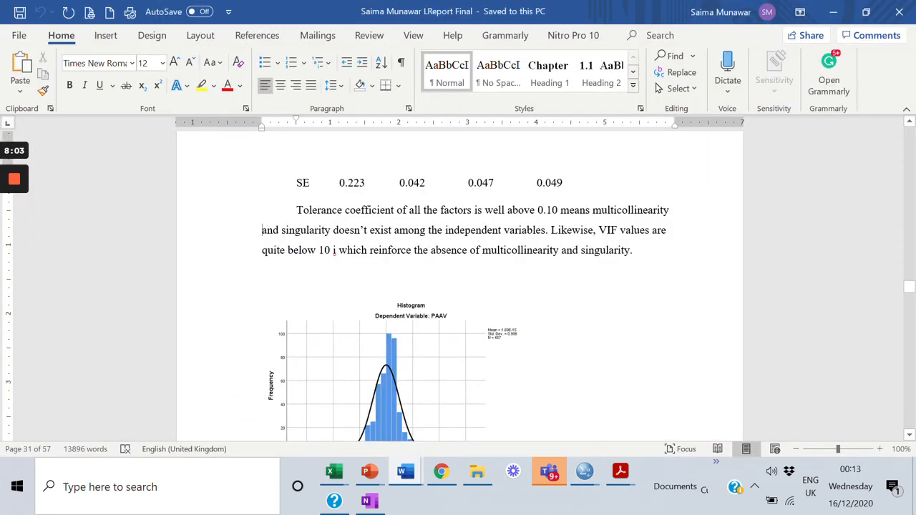
scroll("down", 3)
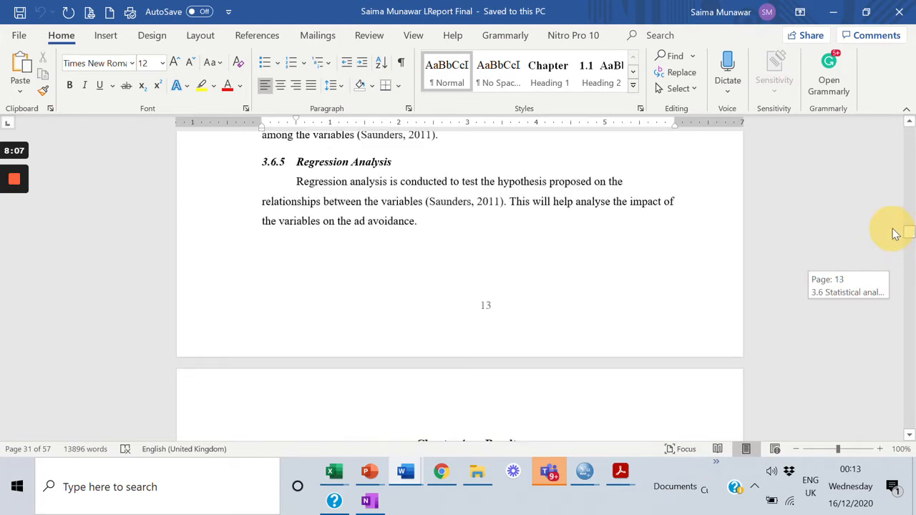
scroll("down", 3)
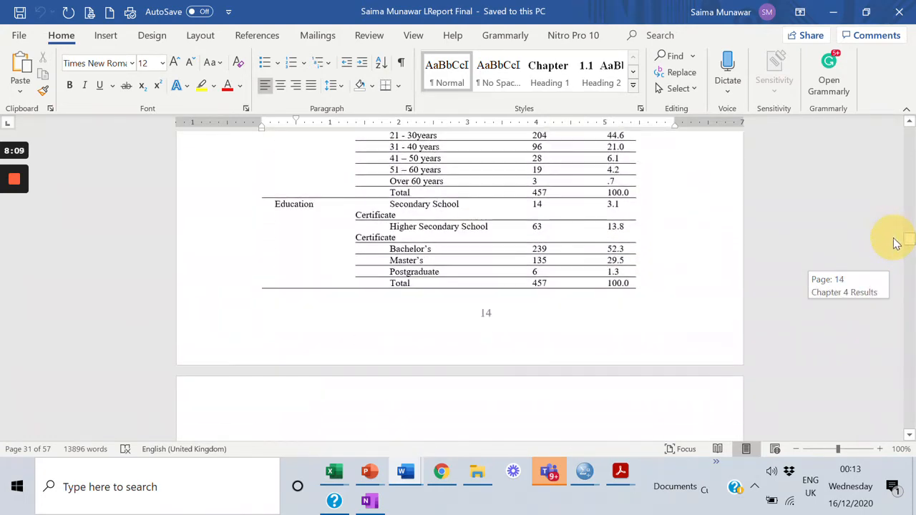
scroll("down", 3)
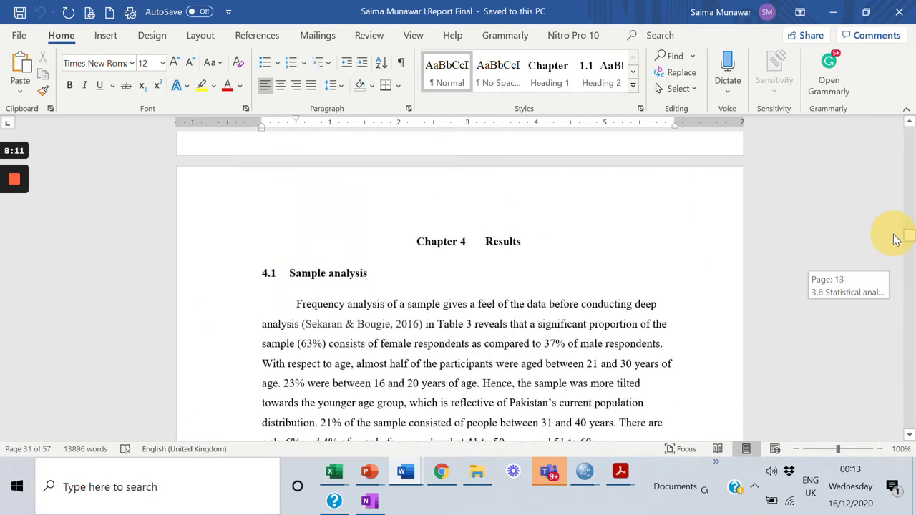
scroll("down", 3)
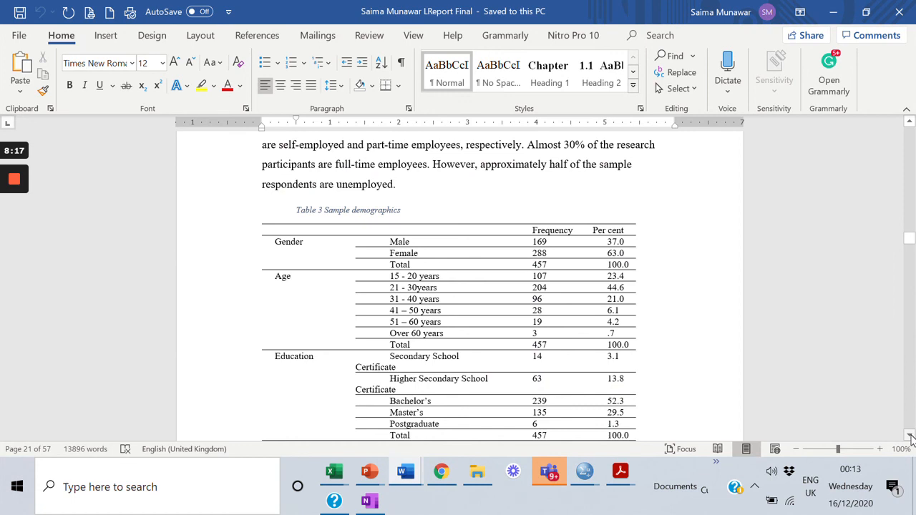
scroll("down", 3)
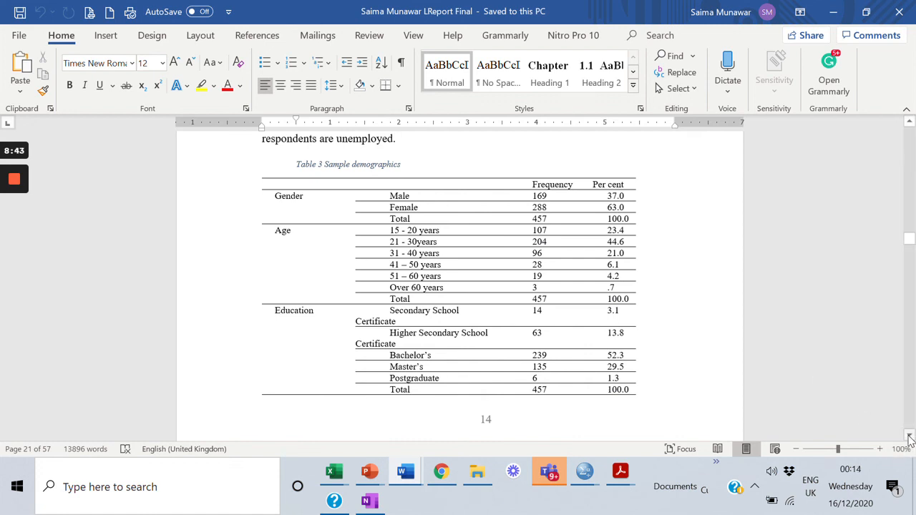
- Scroll down through the rows of the sample demographics table
scroll("down", 3)
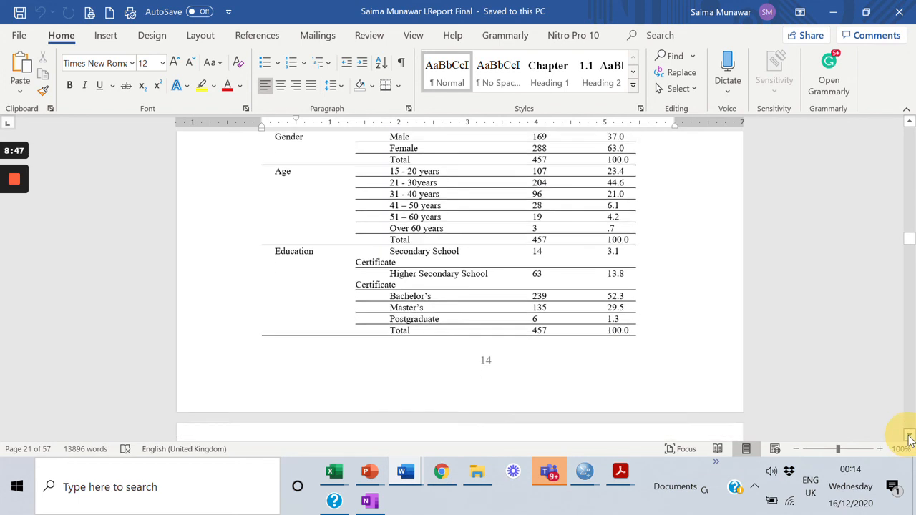
scroll("down", 3)
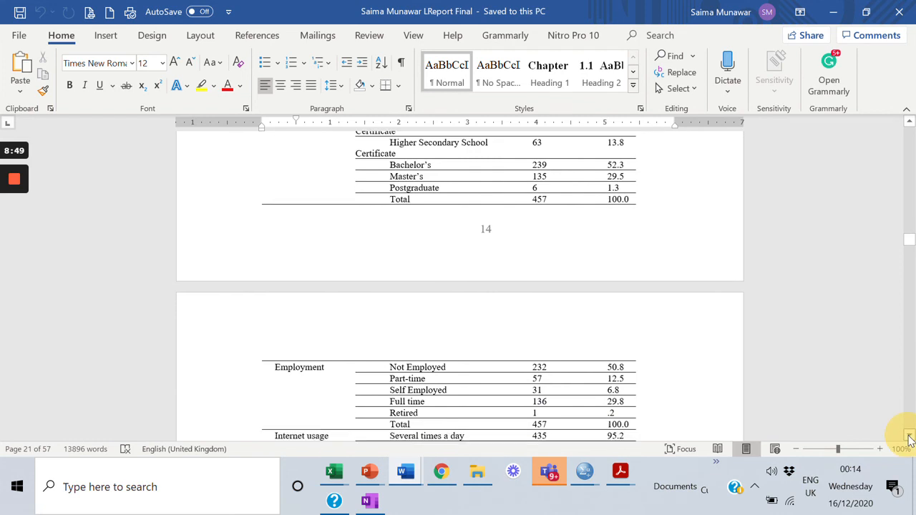
scroll("down", 3)
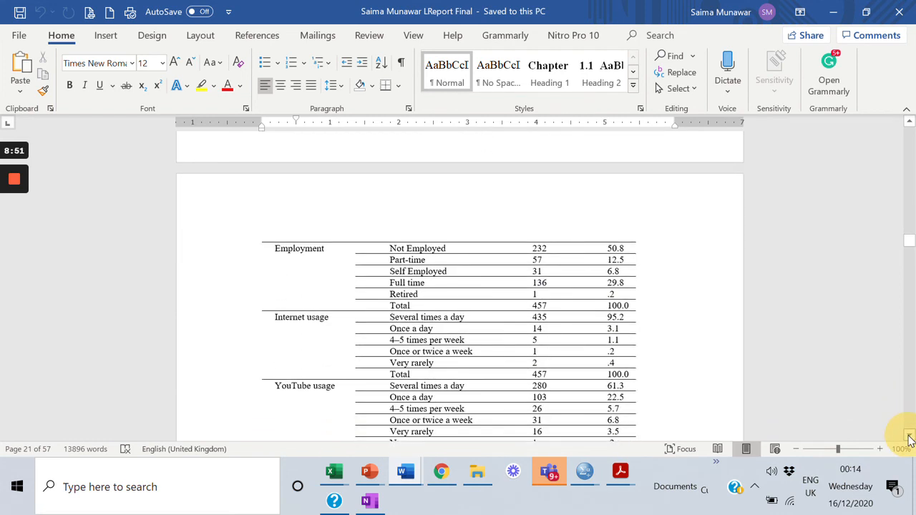
scroll("down", 3)
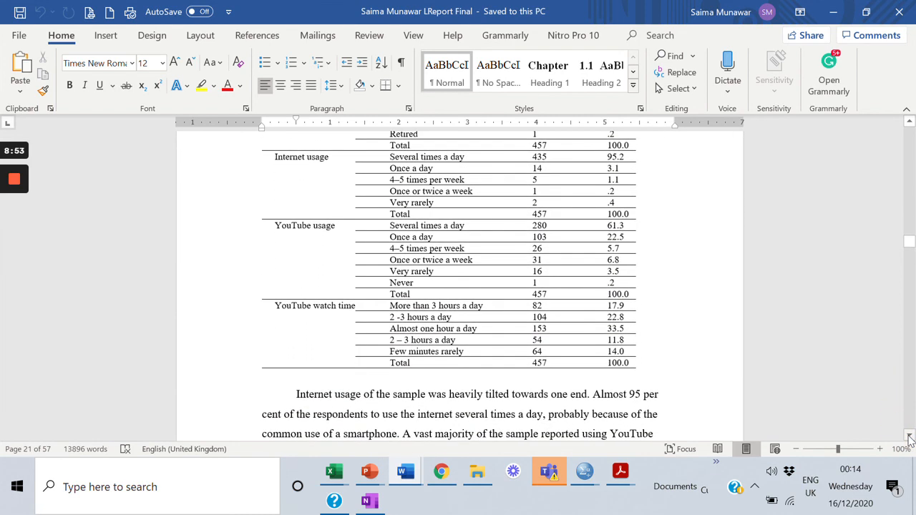
scroll("down", 3)
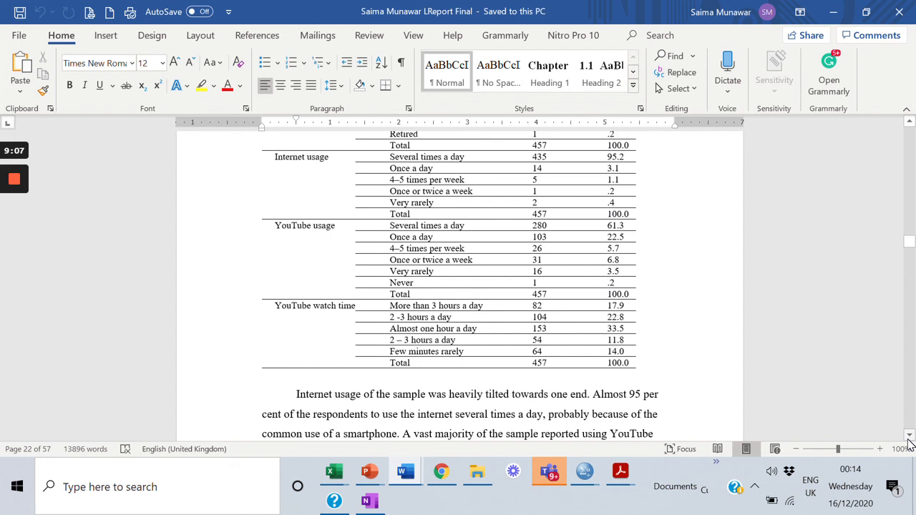
scroll("down", 3)
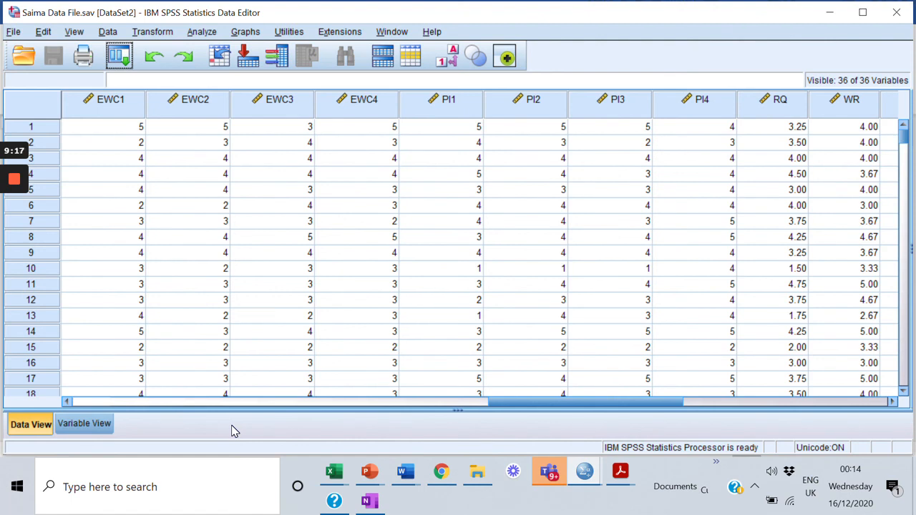
mouse_move(62, 348)
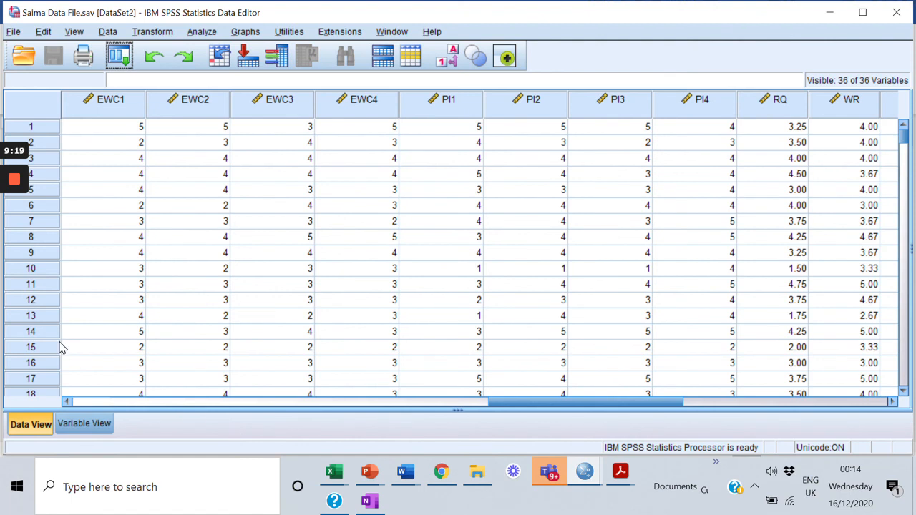